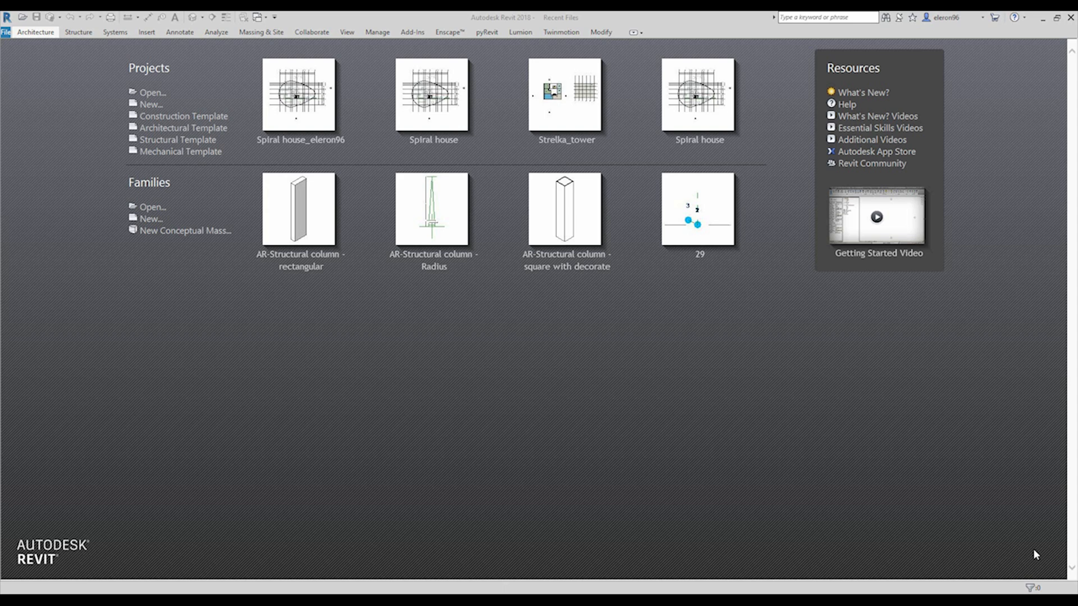
Open Spiral house.rvt as a new local copy of the workshared project
click(152, 92)
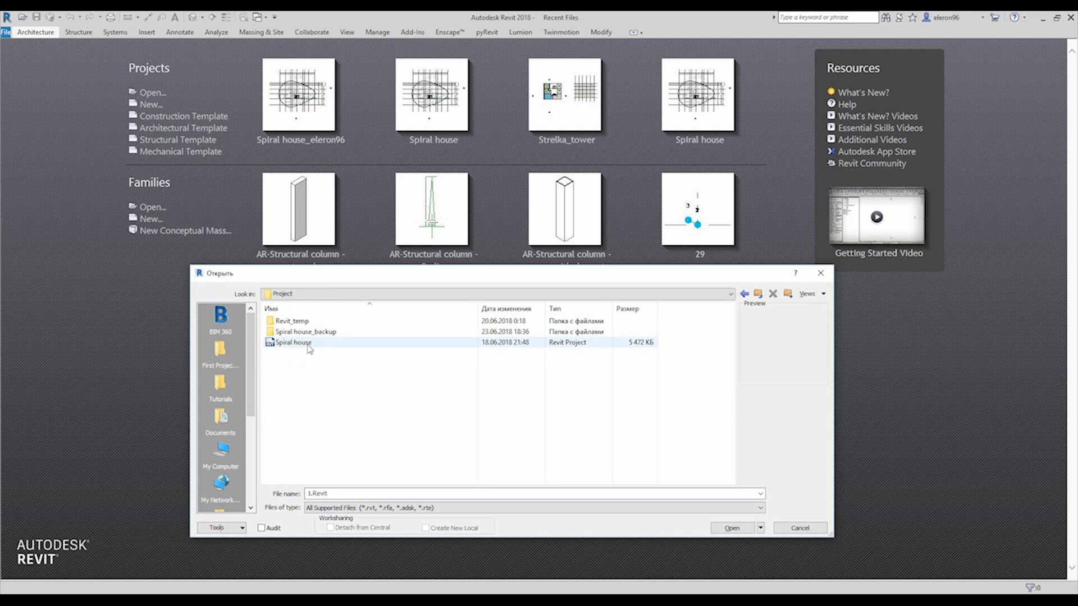
click(293, 343)
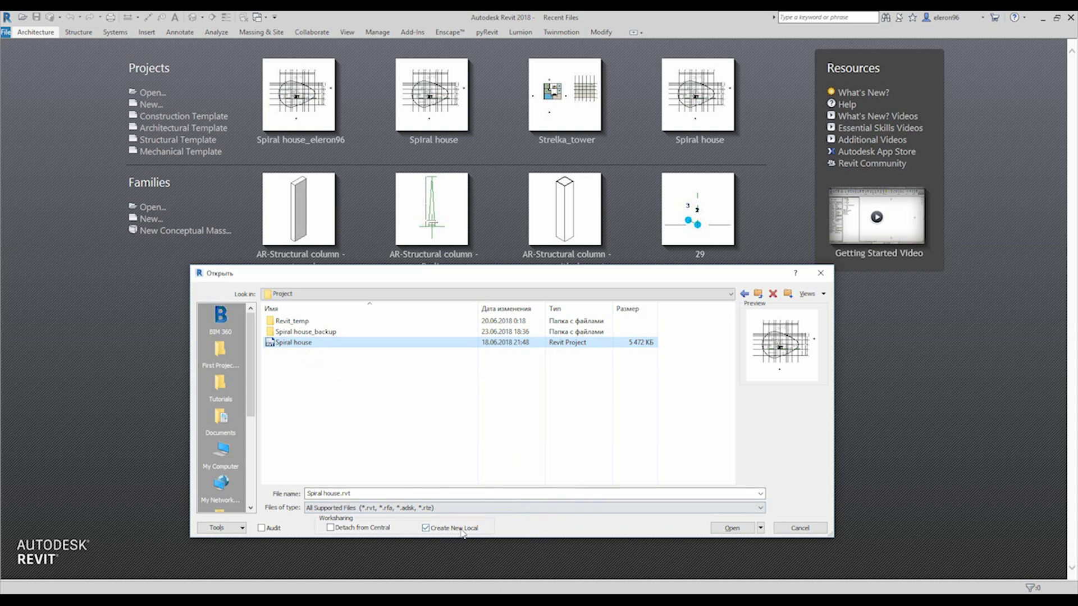
click(798, 528)
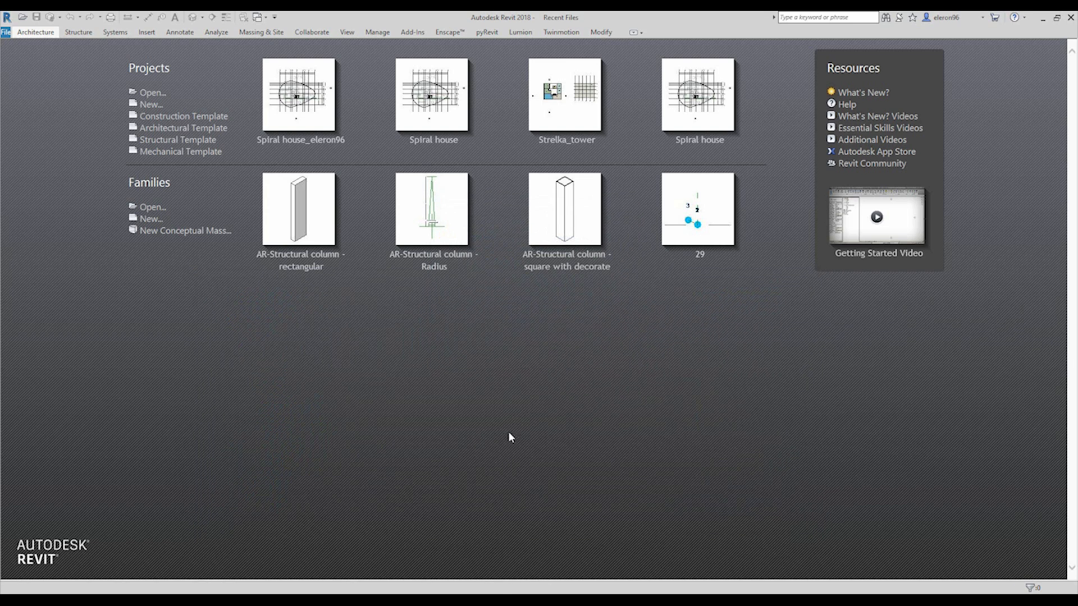
click(298, 94)
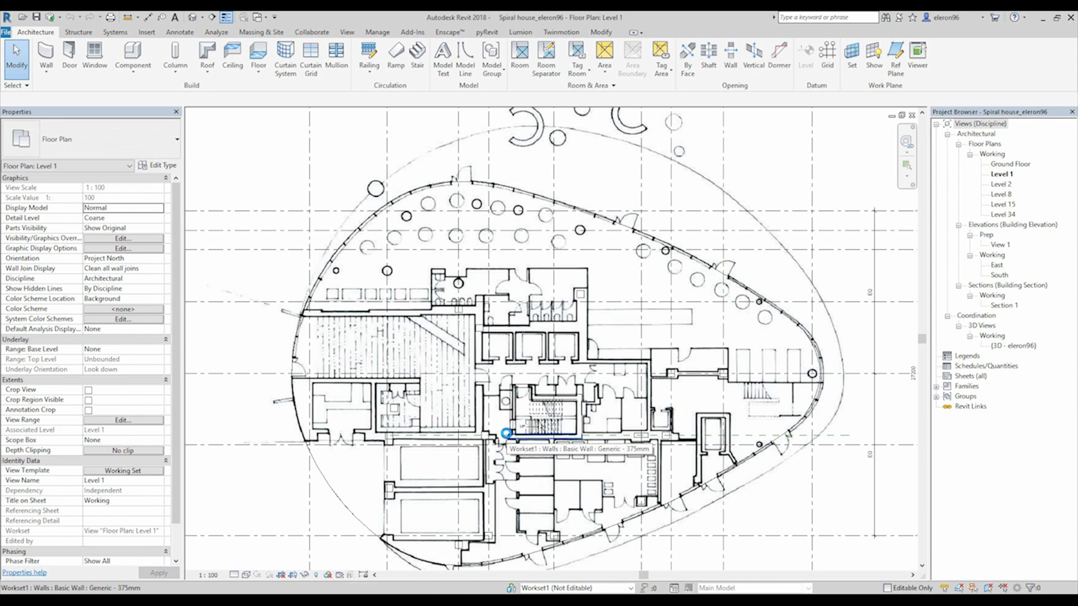
click(550, 419)
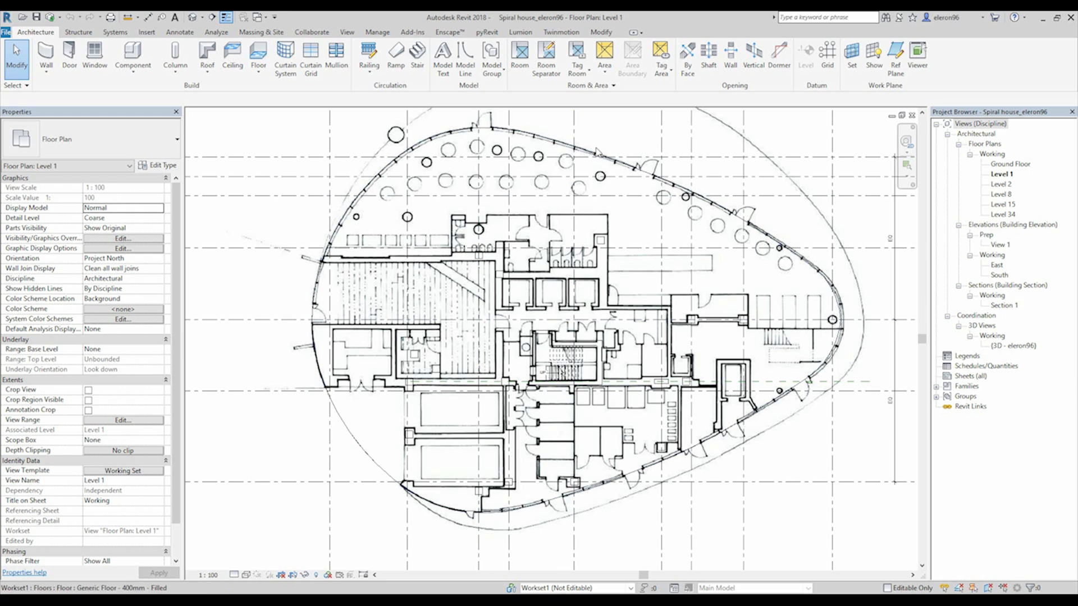
click(419, 481)
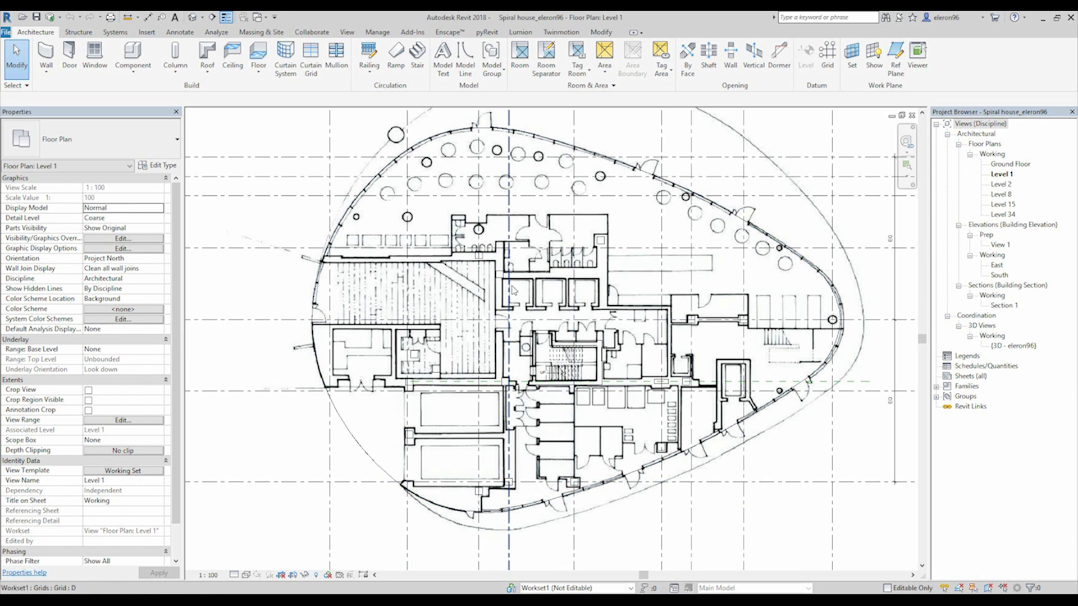
mouse_move(511, 290)
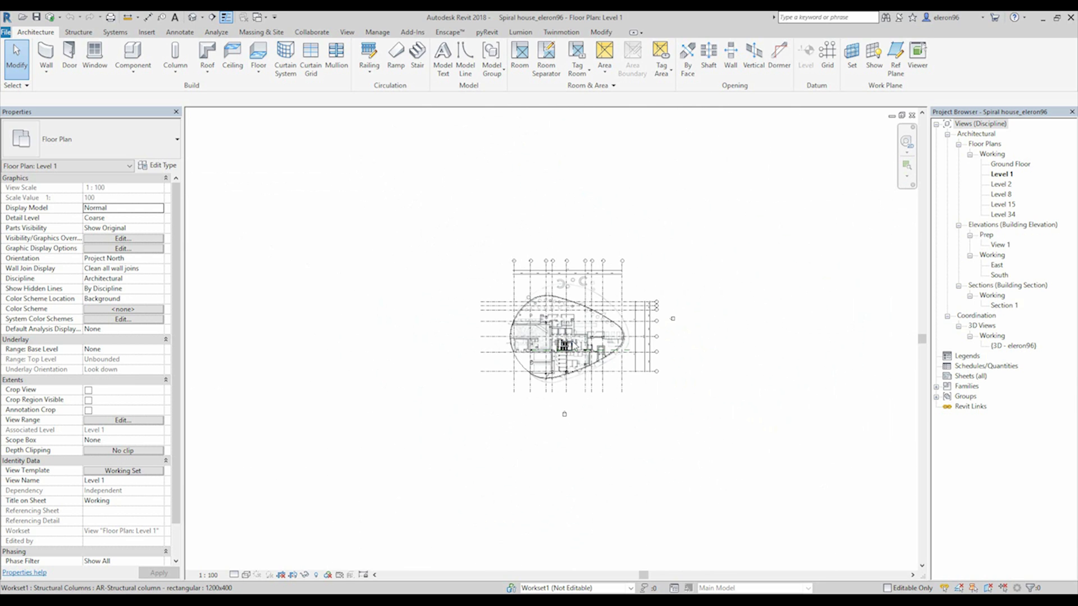
click(827, 55)
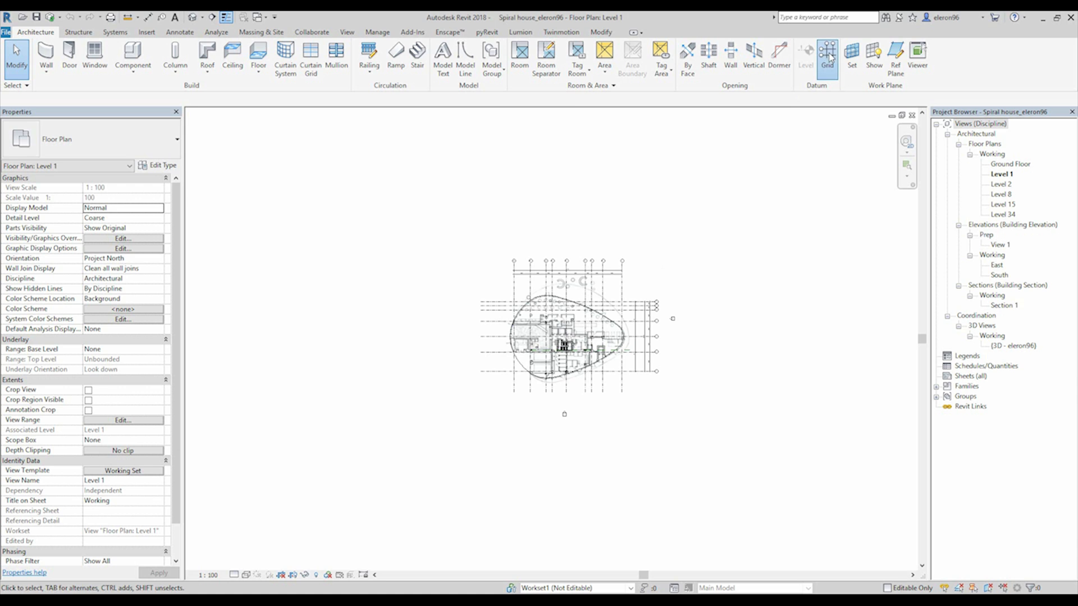
click(827, 55)
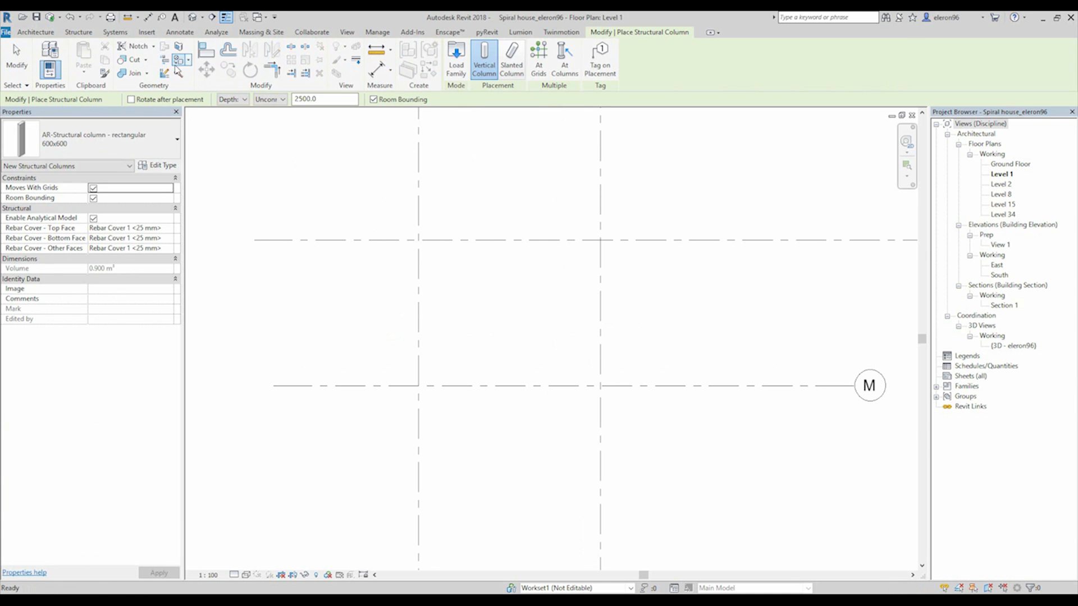
click(175, 138)
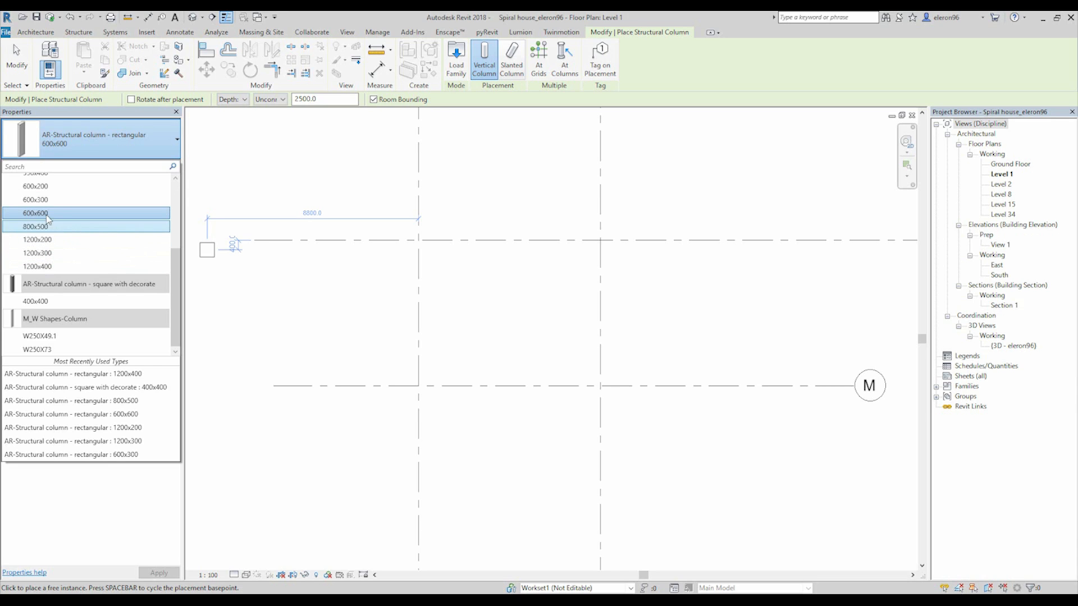
click(419, 241)
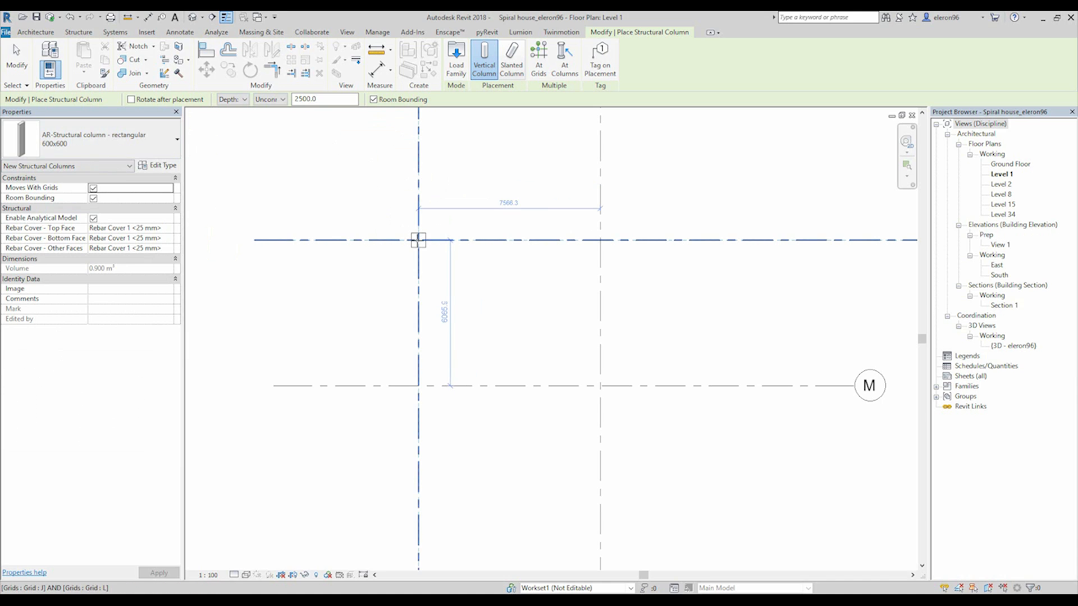
click(413, 241)
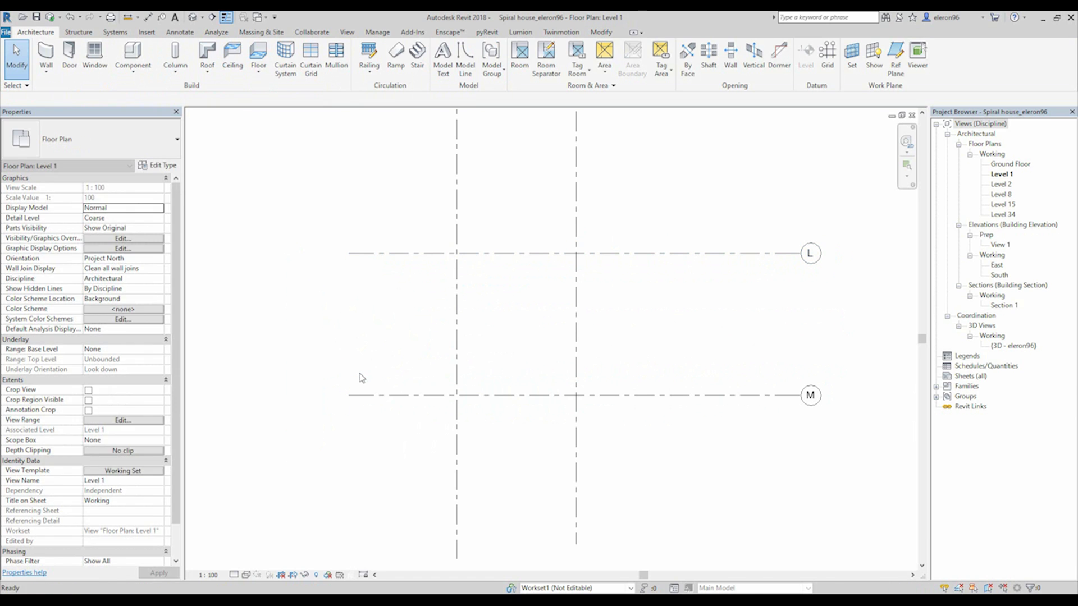
Place a 600x600 structural column at grid J/L, extending up to Level 2
click(174, 55)
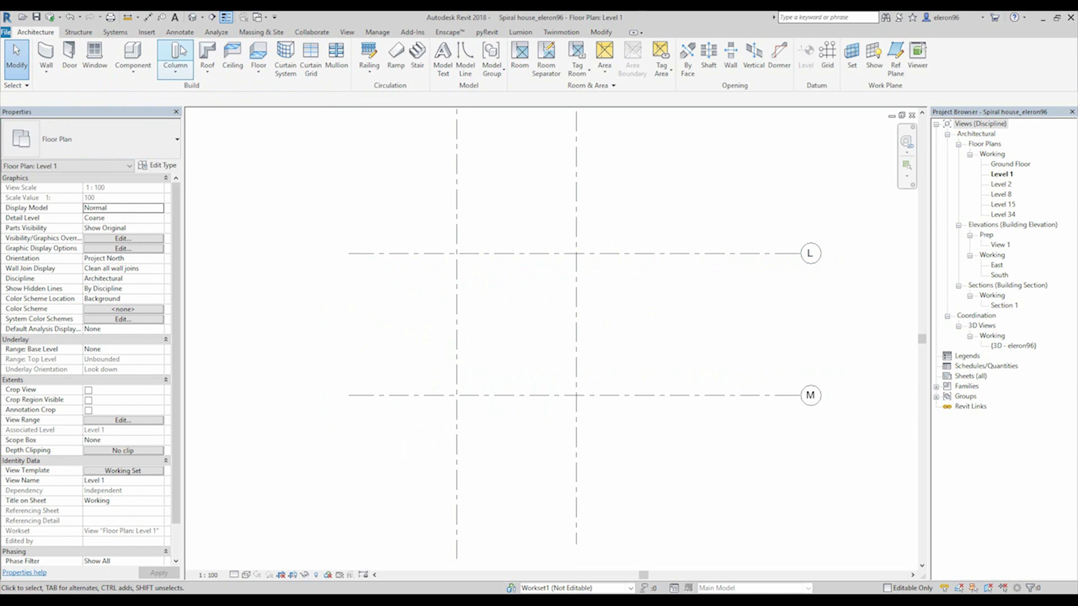
click(174, 59)
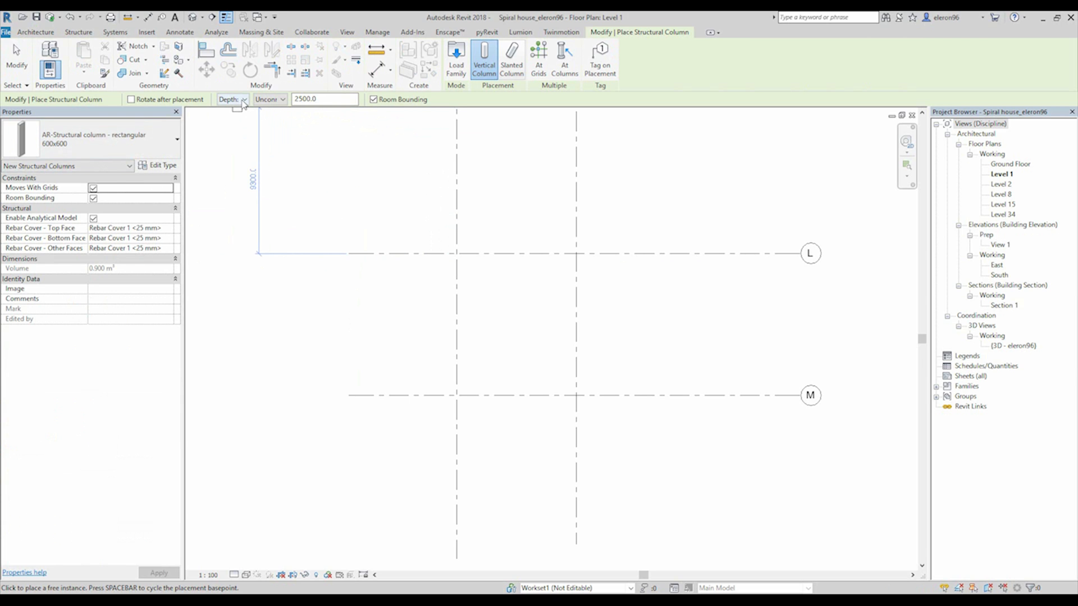
click(281, 99)
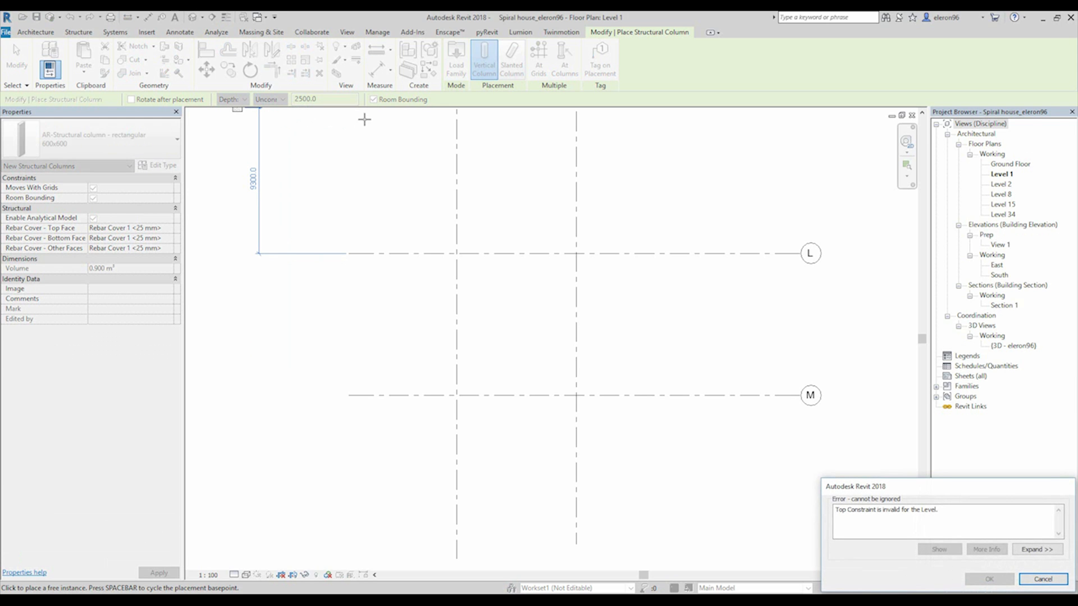
click(1042, 579)
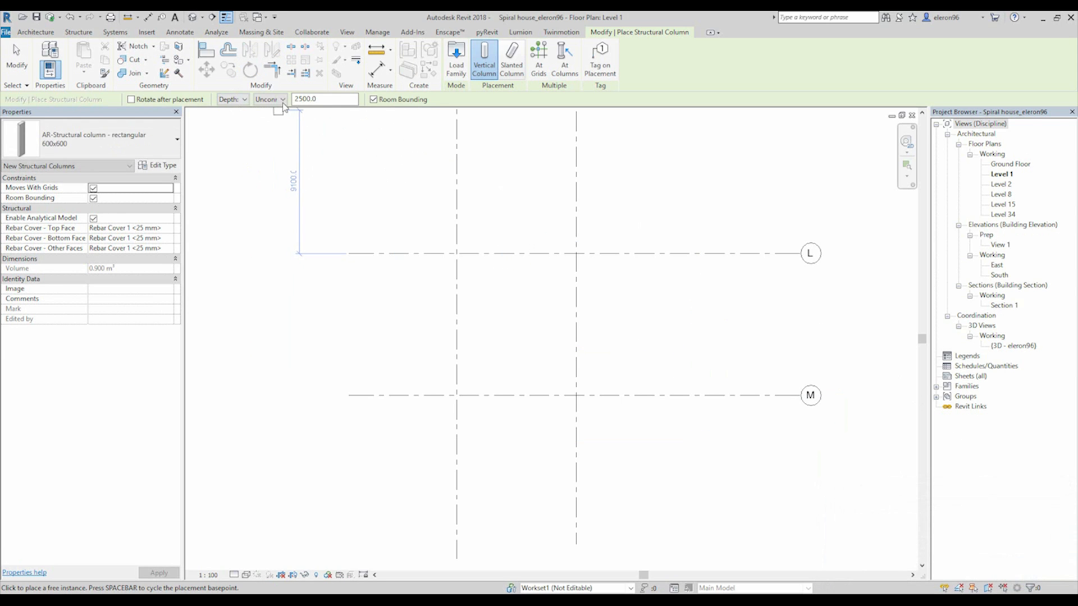
click(268, 99)
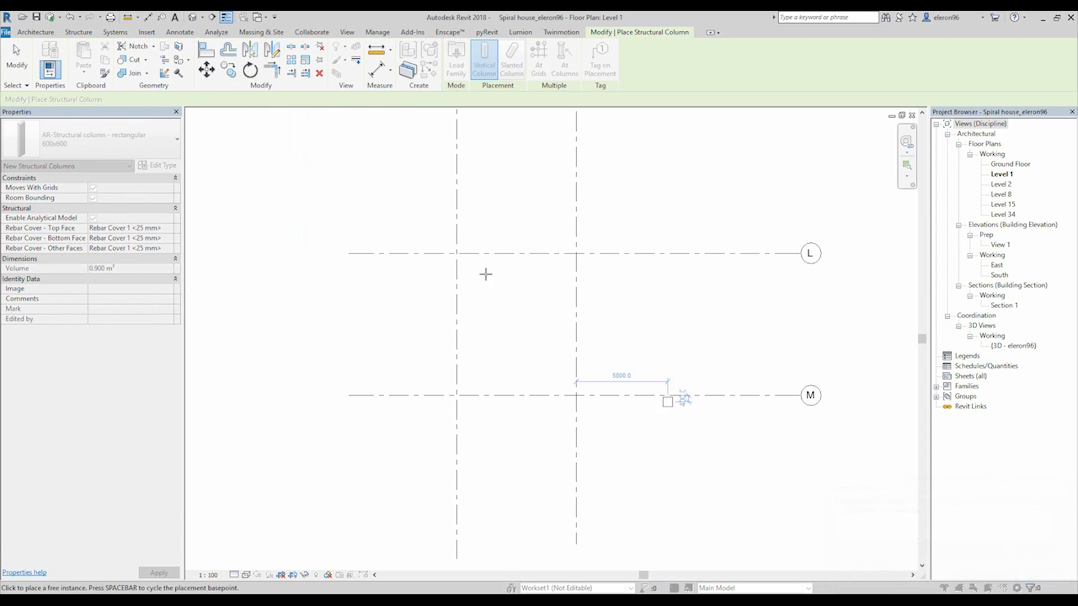
click(230, 99)
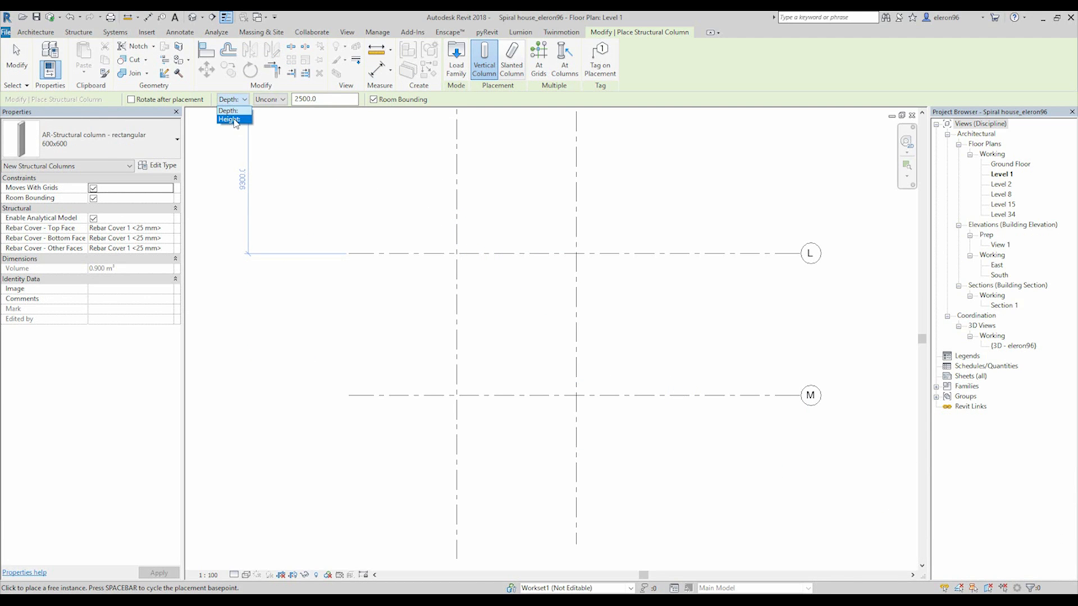
click(229, 119)
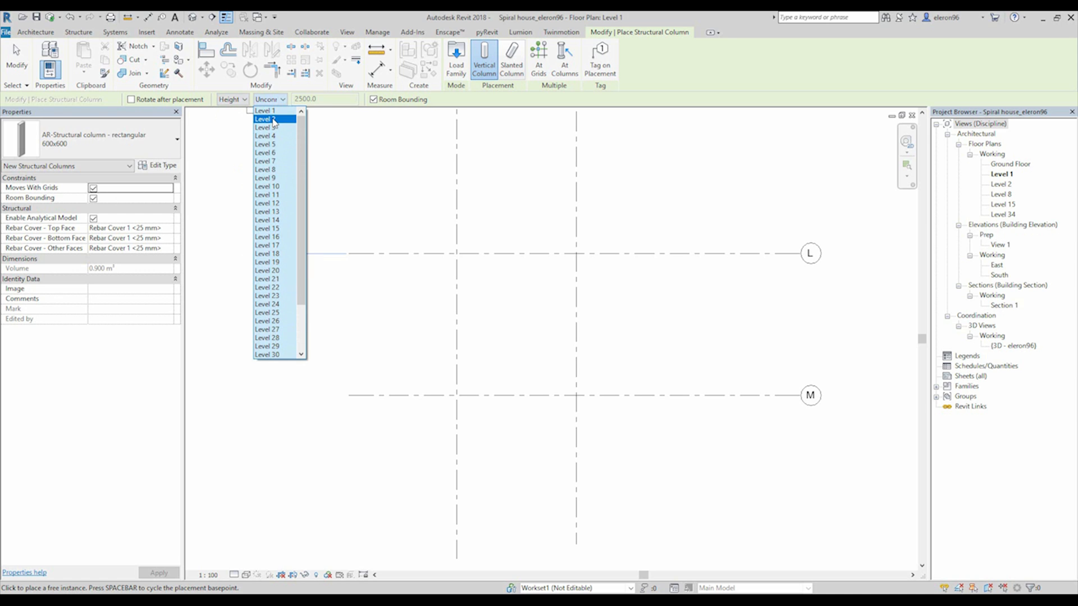
click(265, 127)
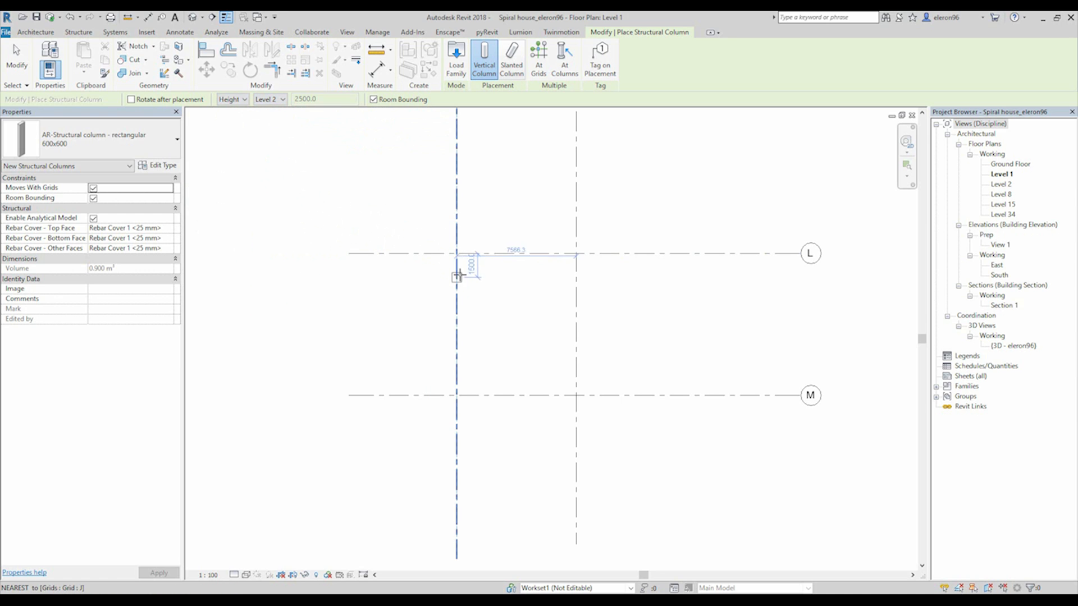
click(477, 268)
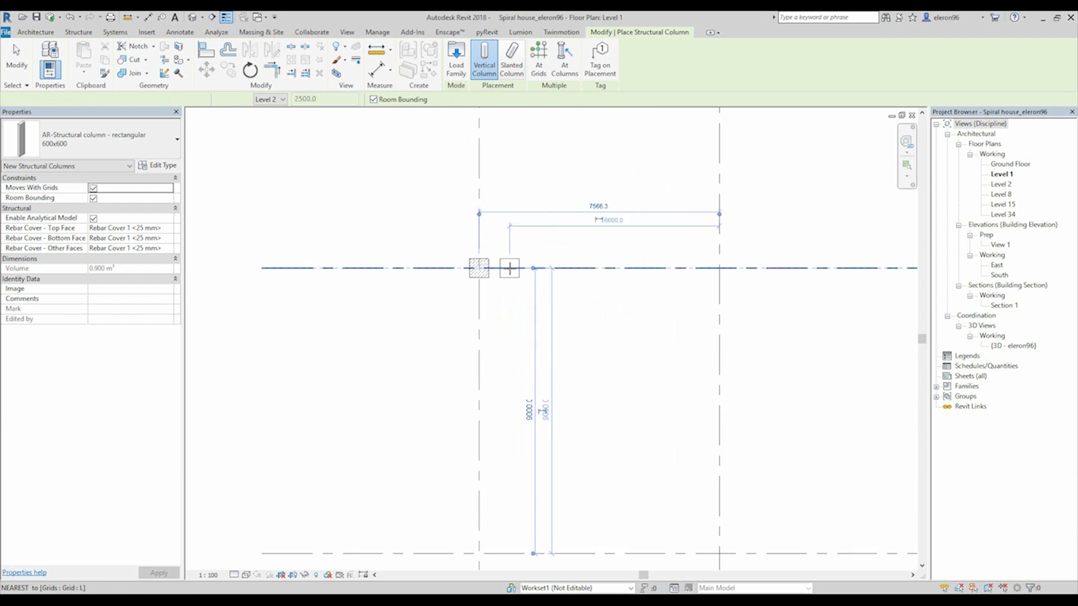
click(478, 269)
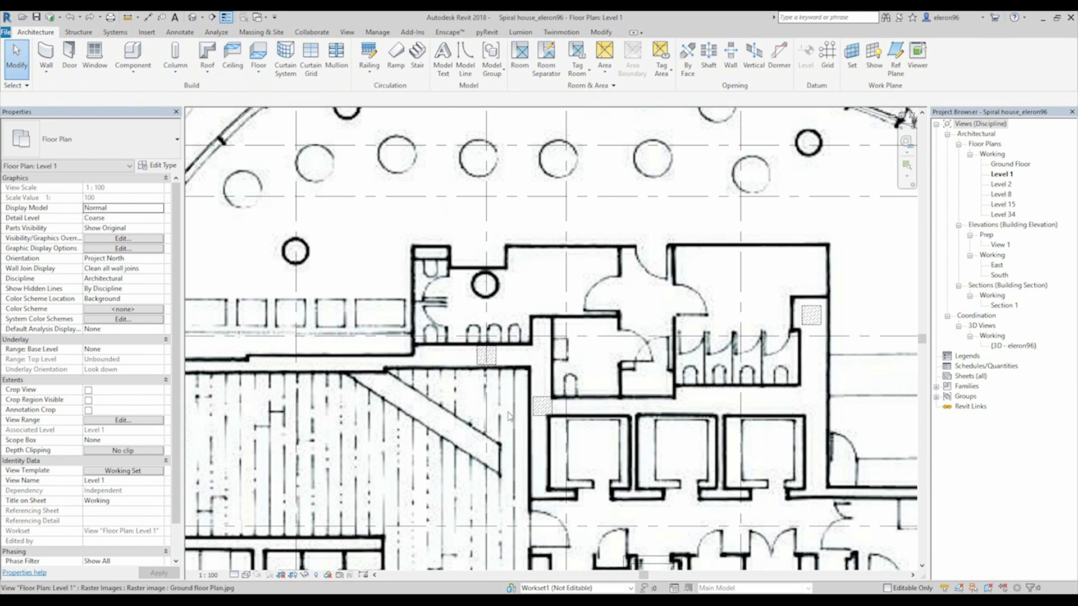
Reposition grid D to 1750 mm from grid C and 6250 mm from E
click(542, 404)
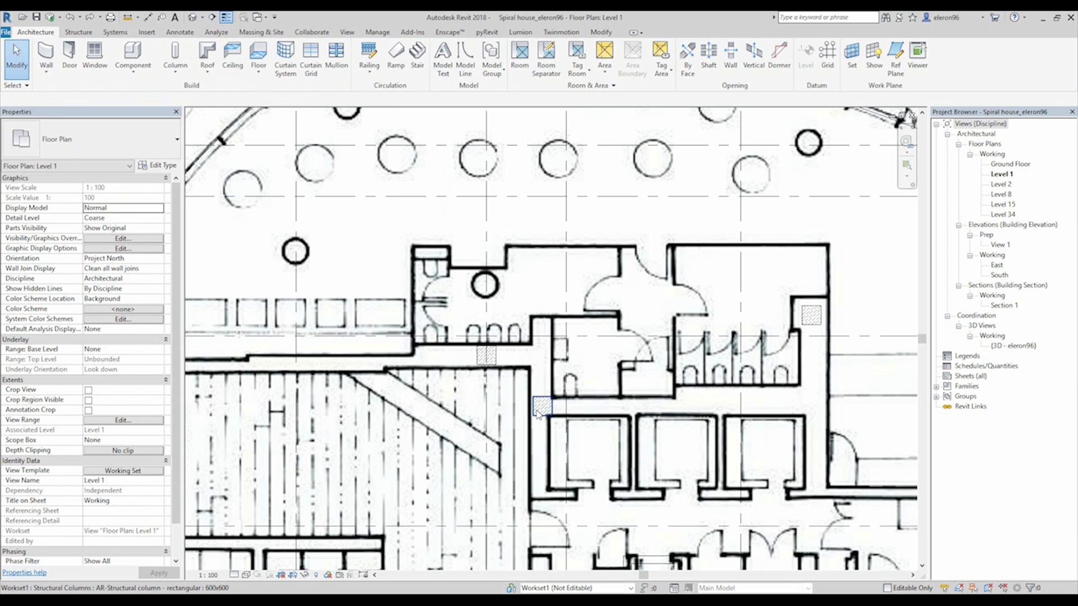
click(541, 405)
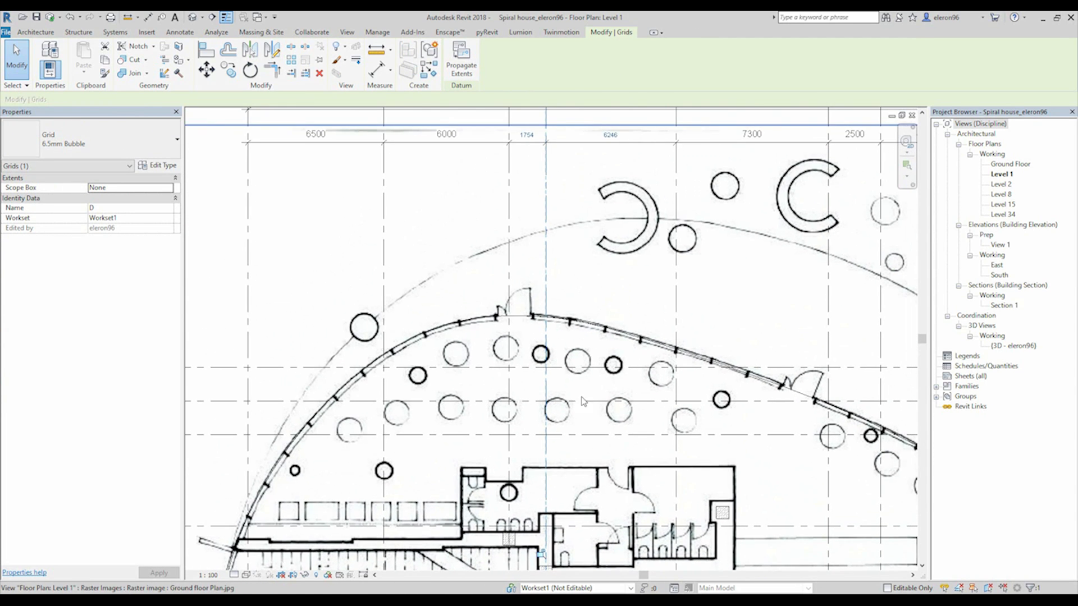
mouse_move(570, 284)
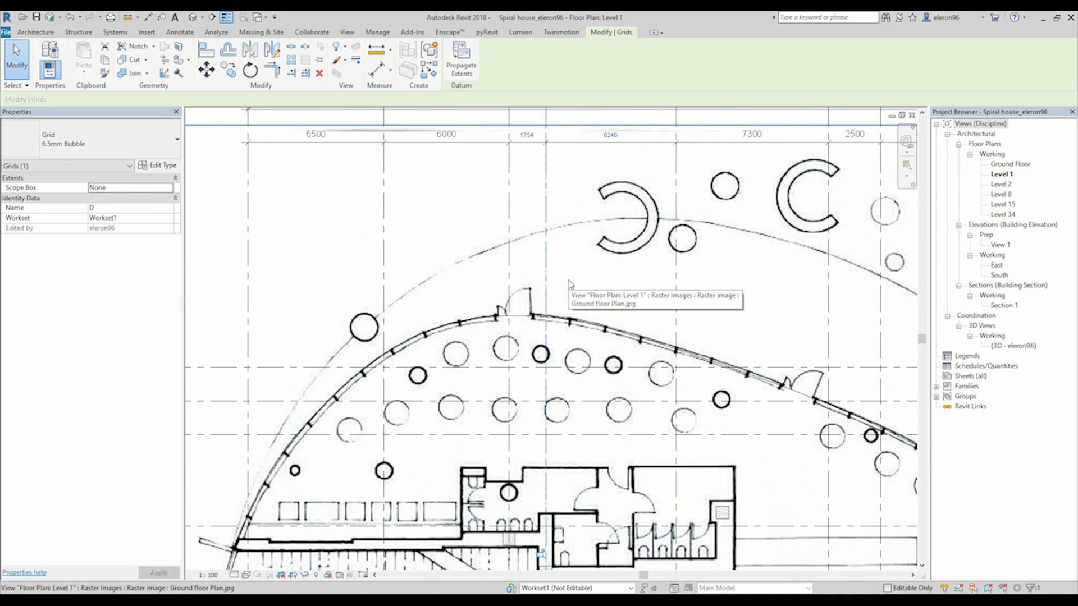
mouse_move(466, 178)
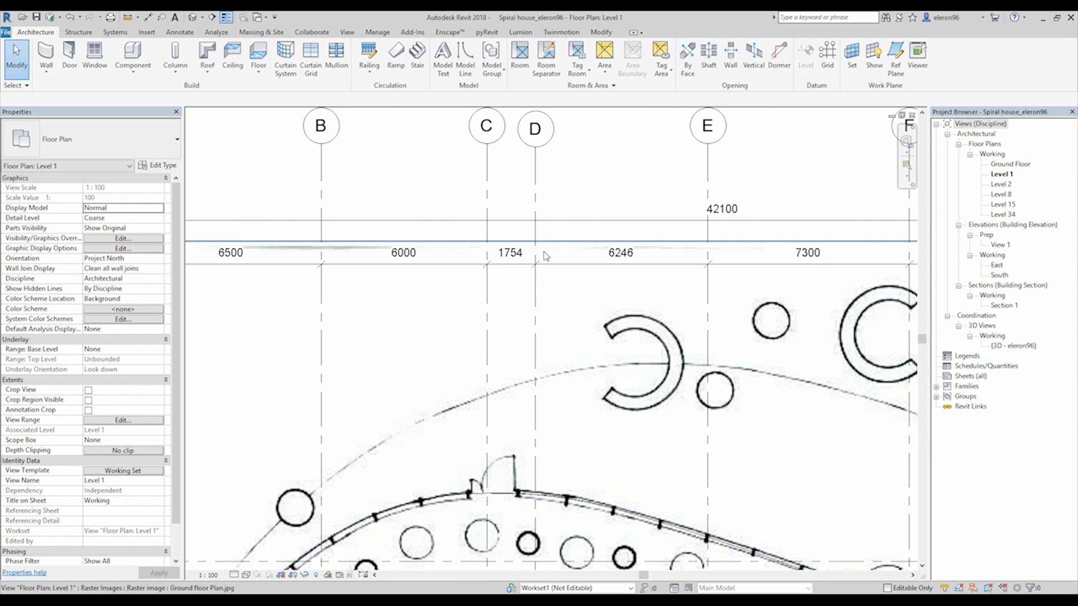
click(511, 252)
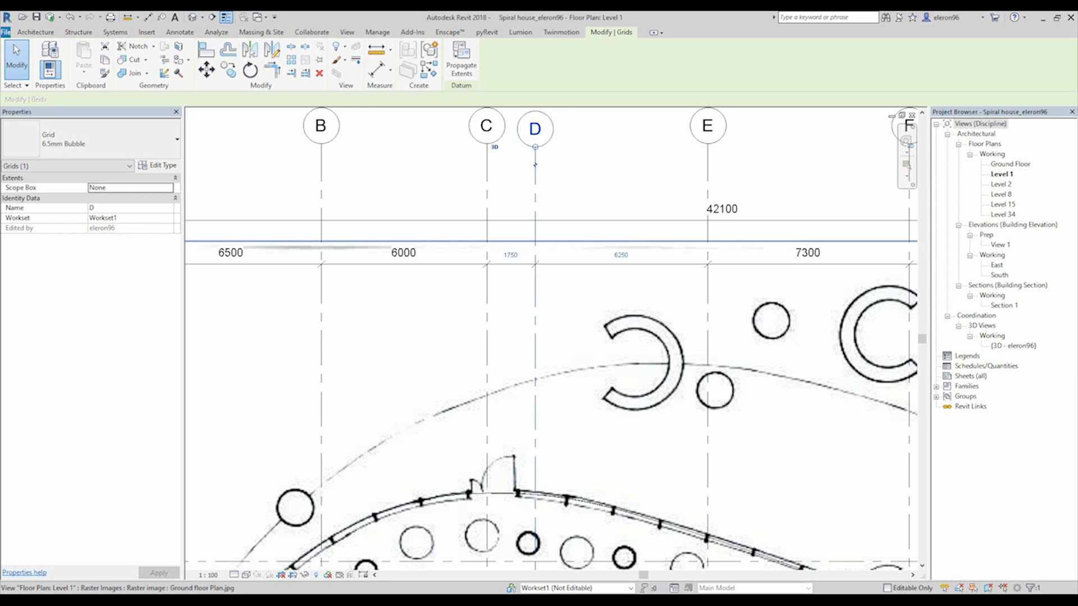
click(486, 125)
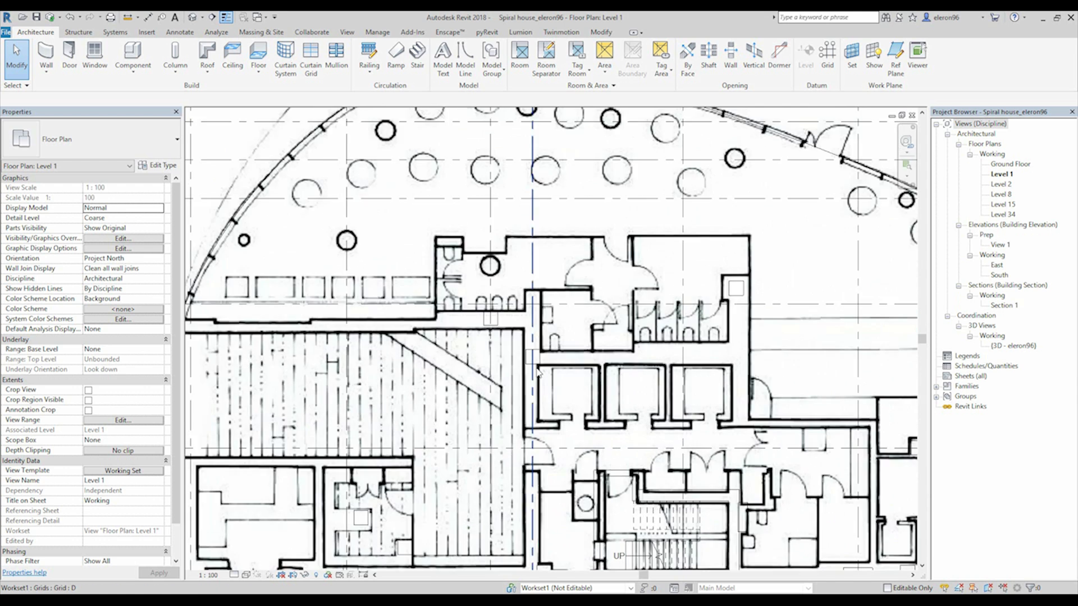
Browse the wall type list for Basic Wall Generic - 250mm
scroll(down, 3)
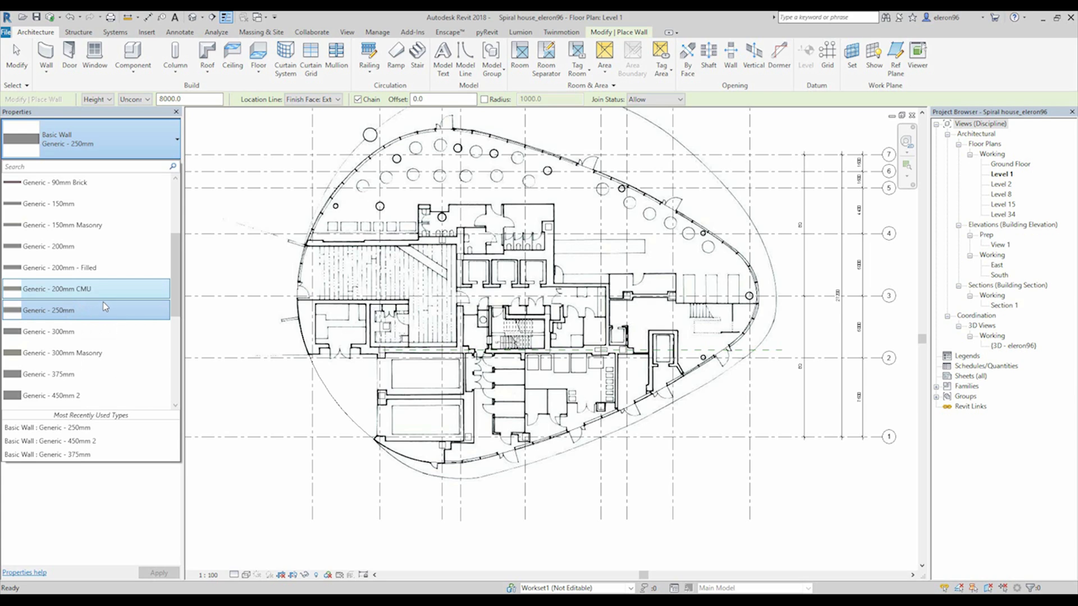
mouse_move(110, 309)
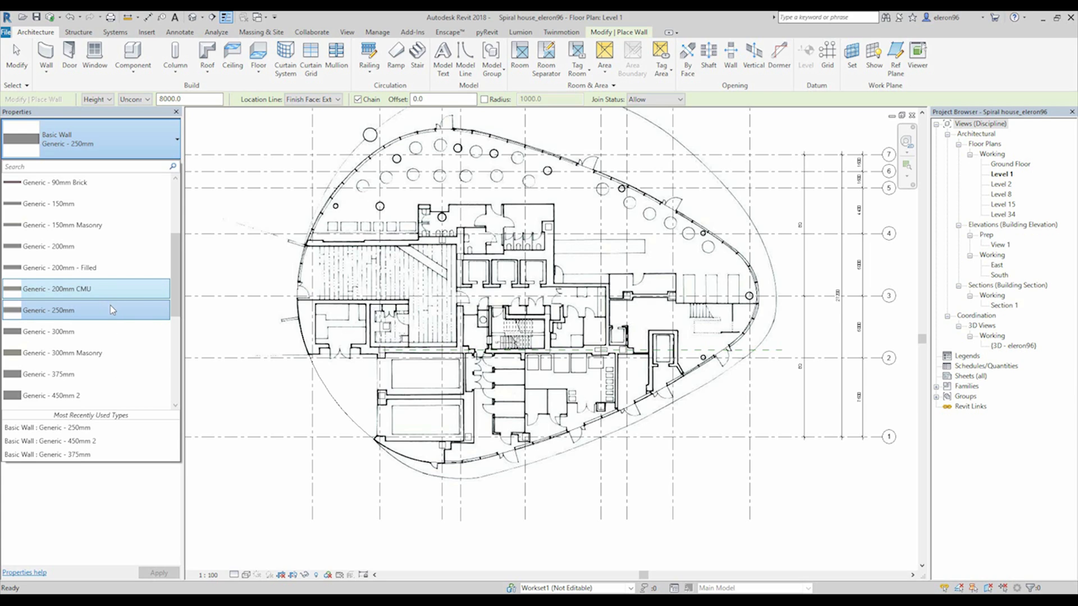
mouse_move(121, 307)
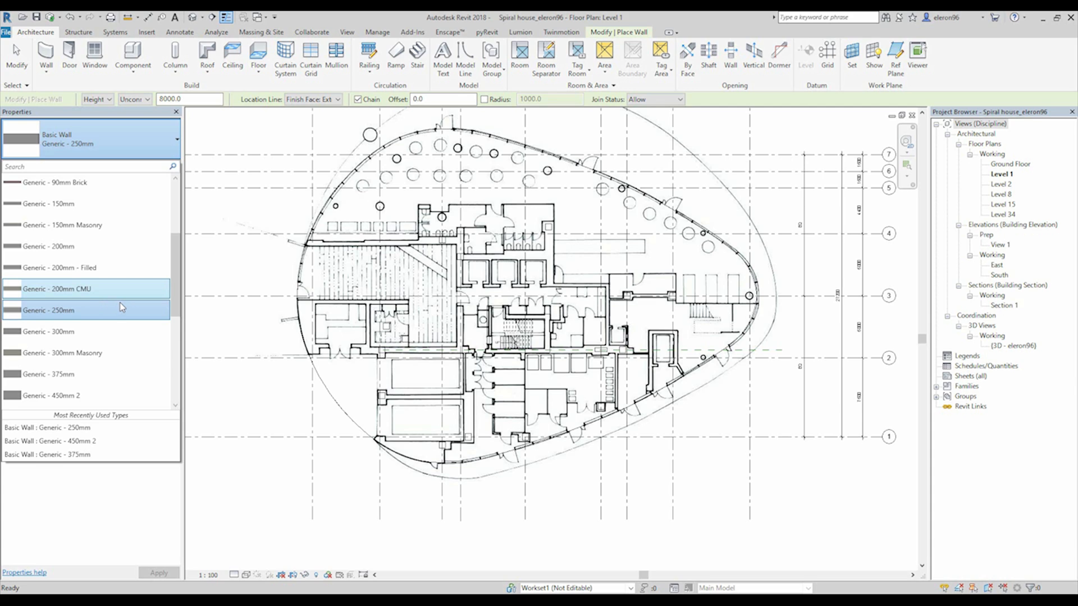
mouse_move(122, 307)
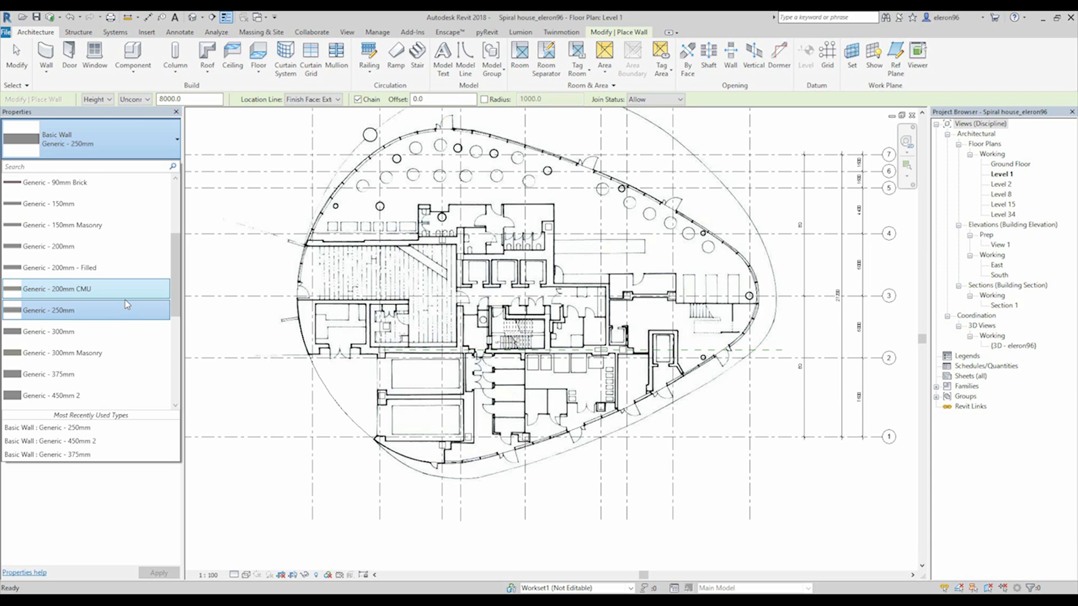
mouse_move(127, 304)
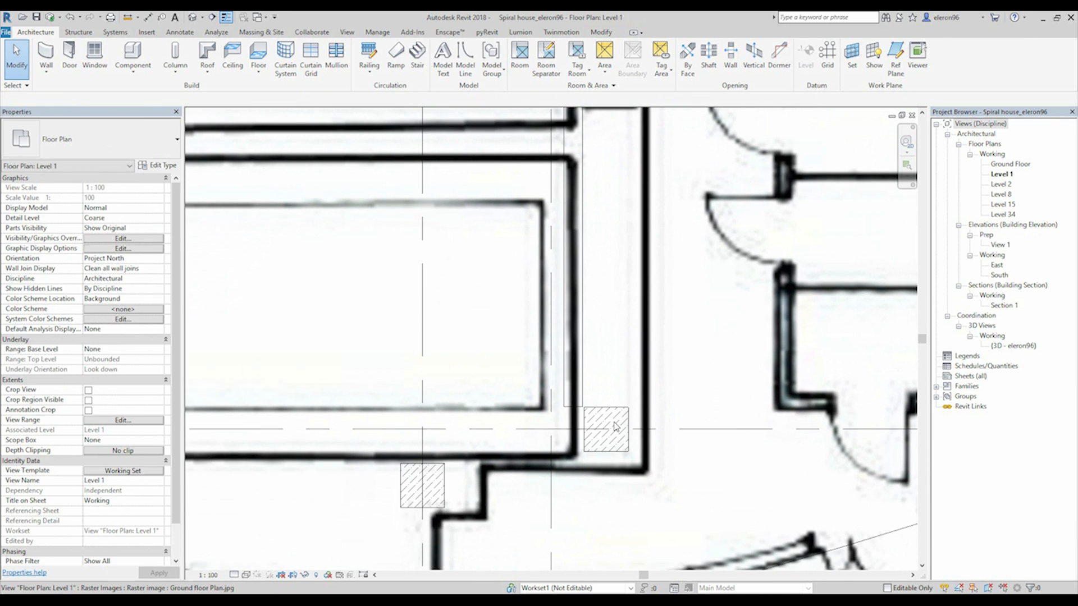
Trace 250 mm walls along the rooms and extend a wall end to meet another wall
click(605, 426)
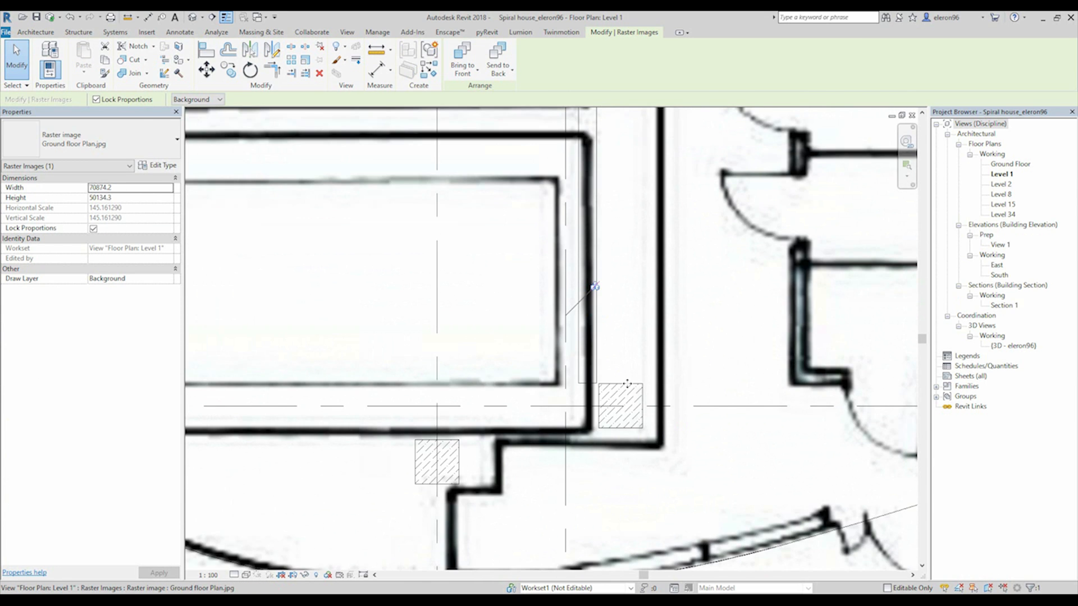
drag(594, 287, 580, 310)
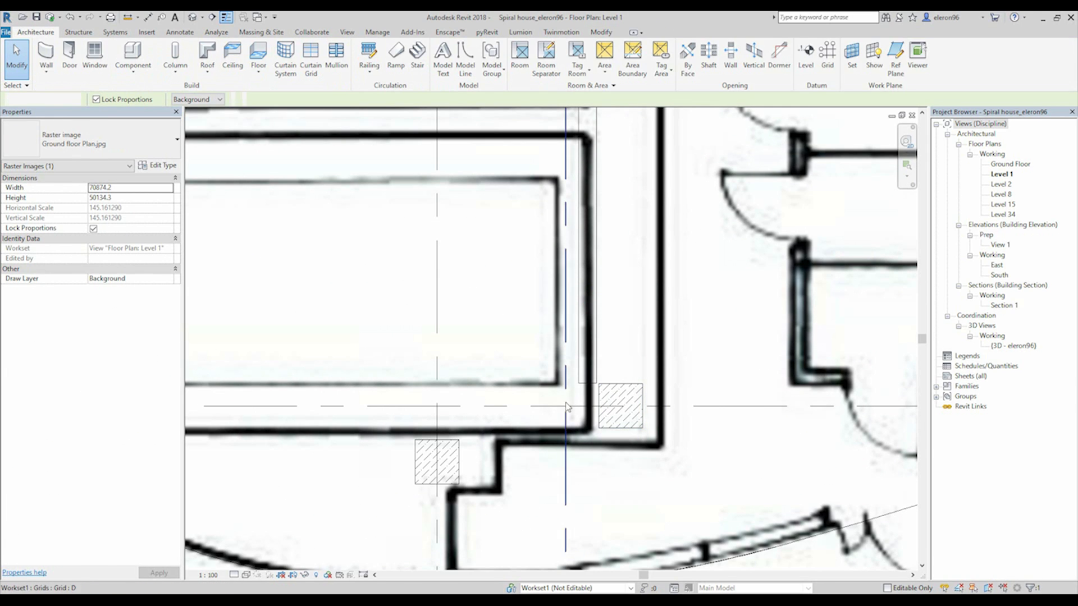
click(619, 407)
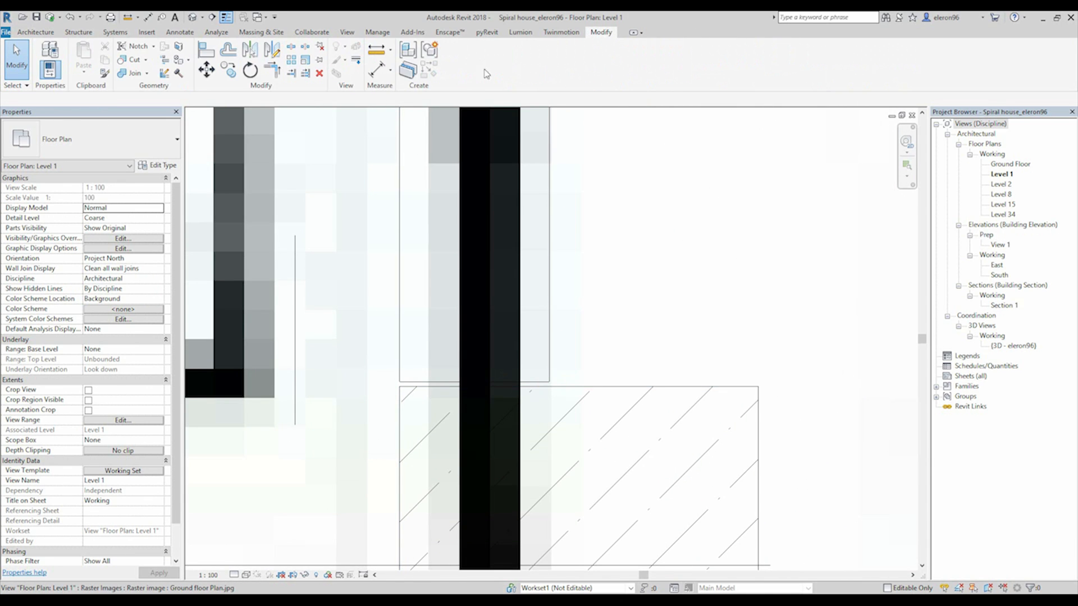
mouse_move(291, 73)
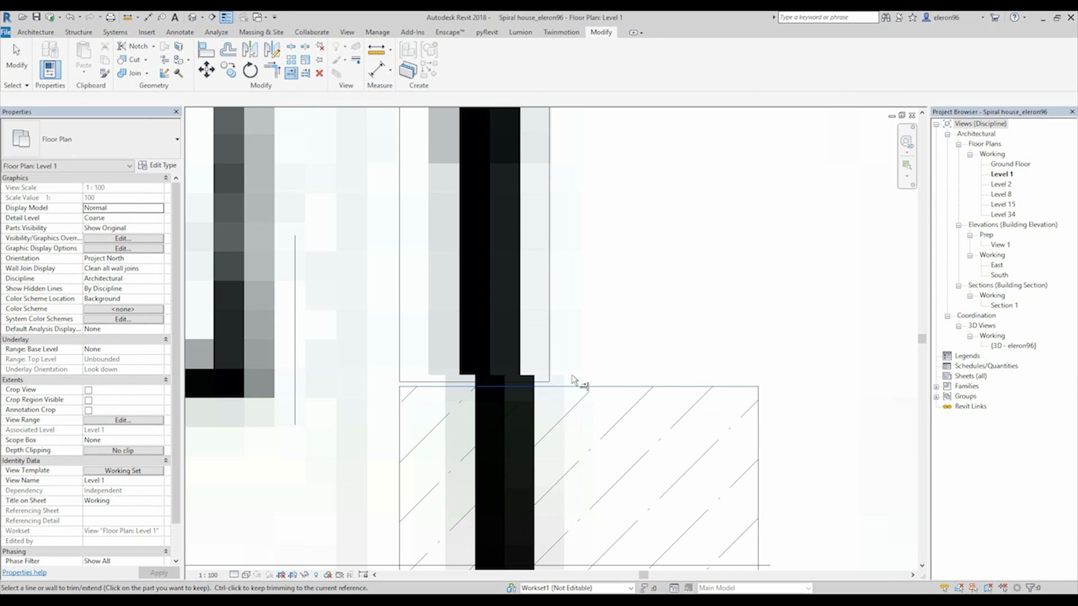
click(505, 383)
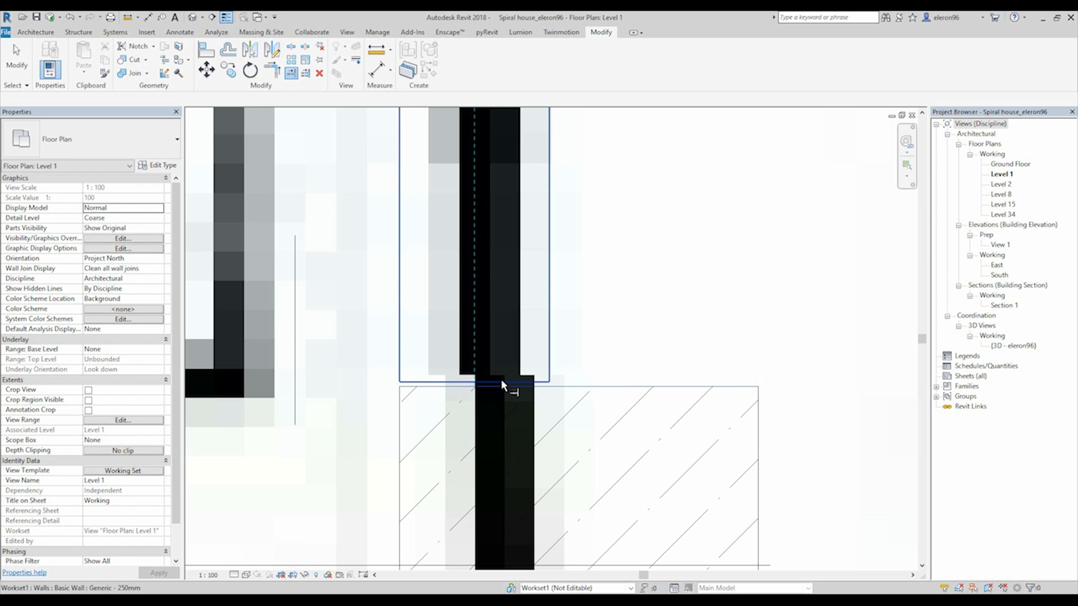
mouse_move(502, 385)
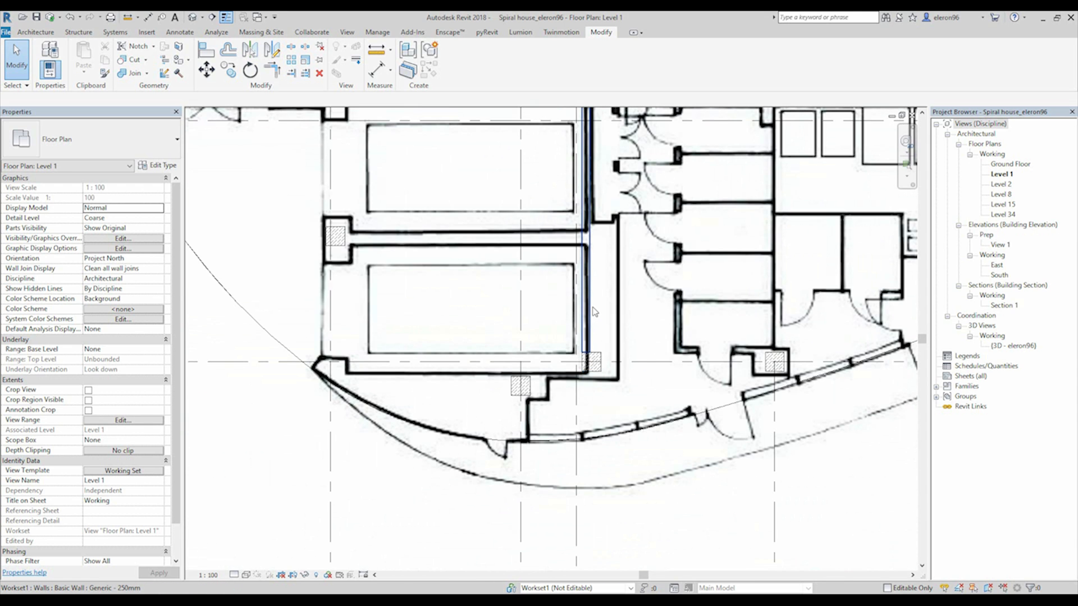
click(585, 309)
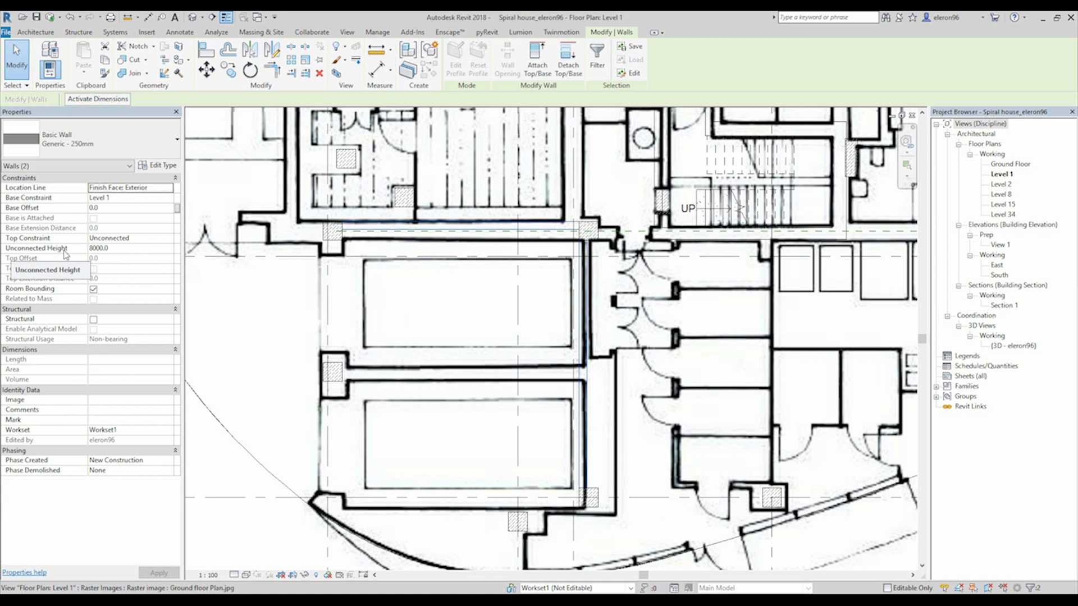
mouse_move(151, 244)
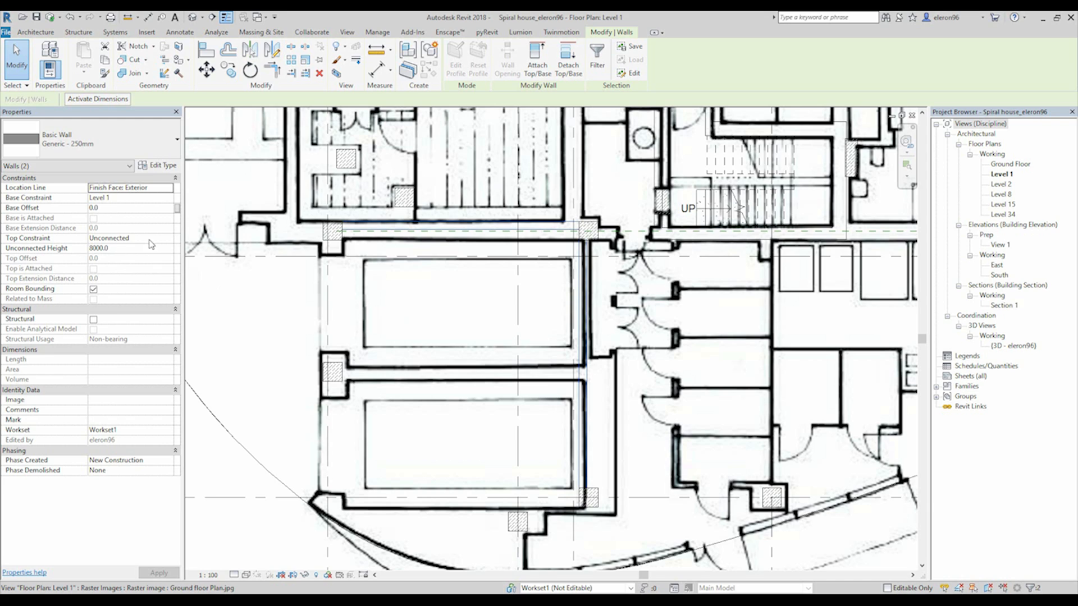
mouse_move(148, 245)
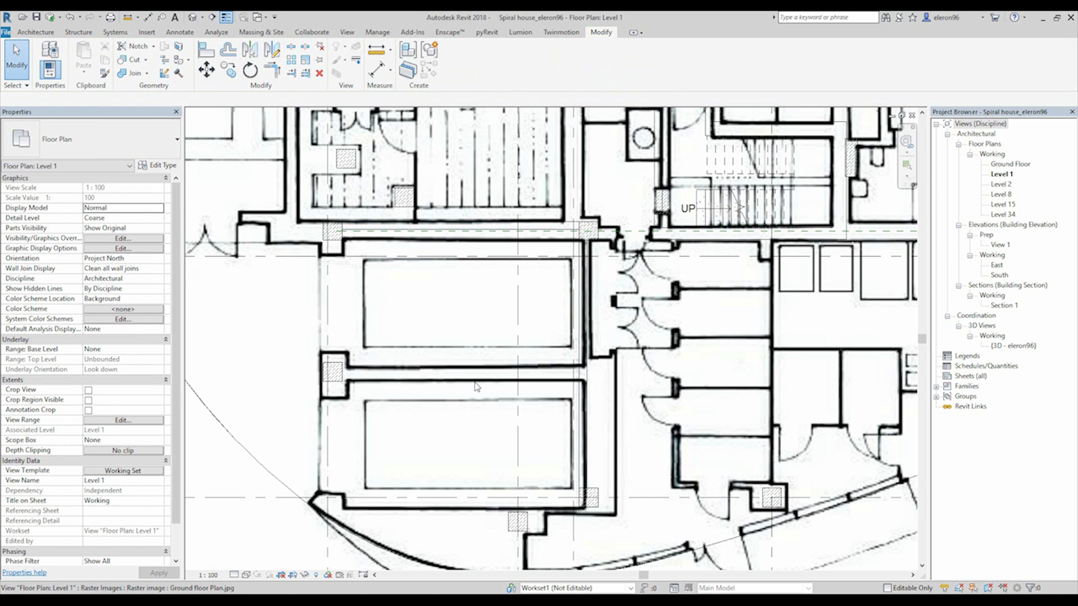
scroll(down, 3)
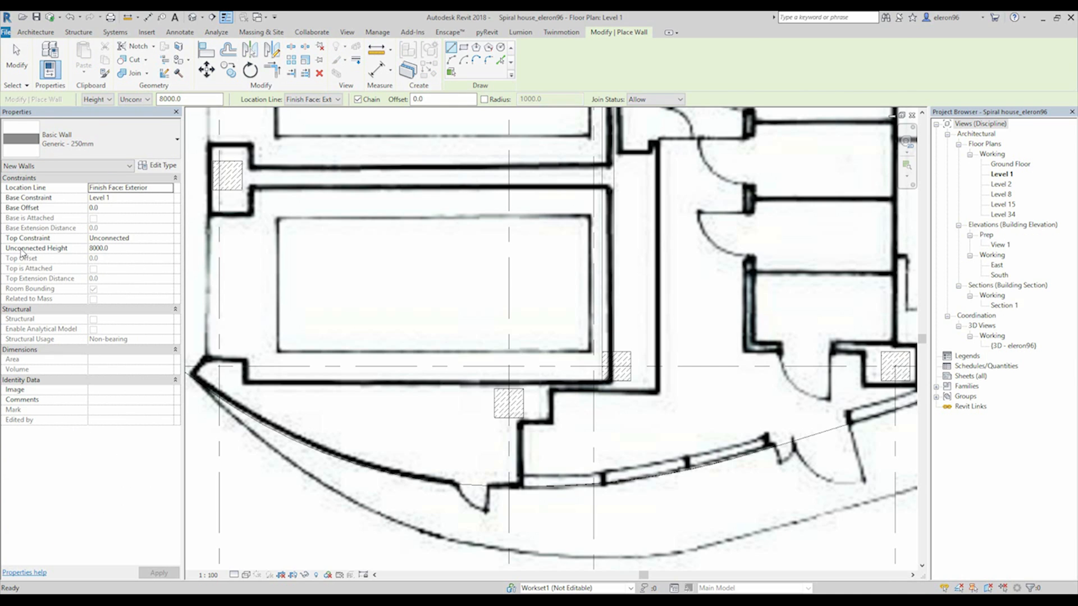
mouse_move(171, 242)
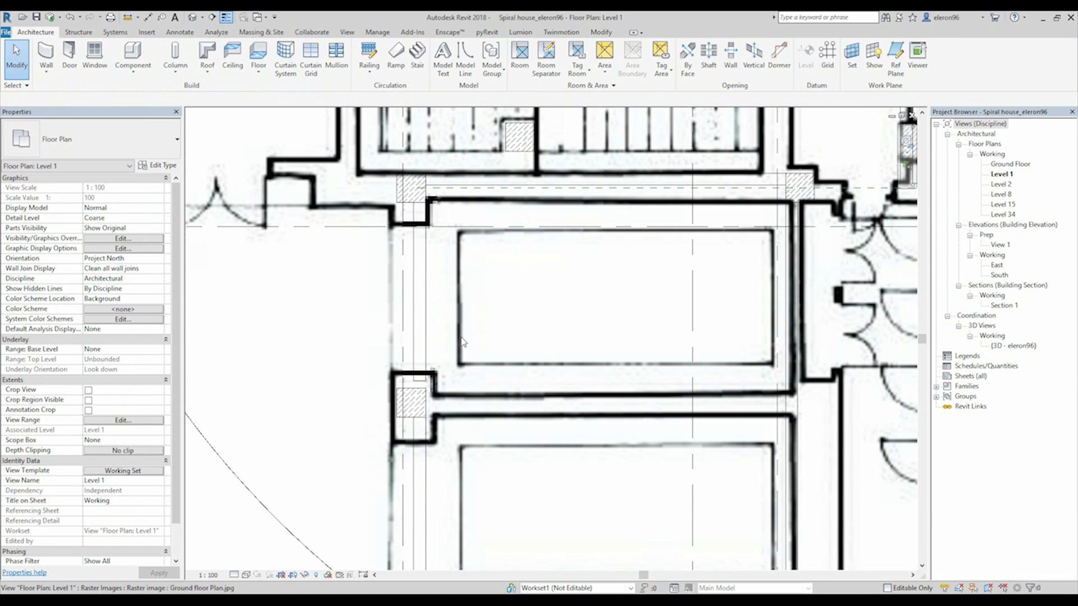
Trim the upper room's wall corners so the 250 mm walls meet
scroll(down, 3)
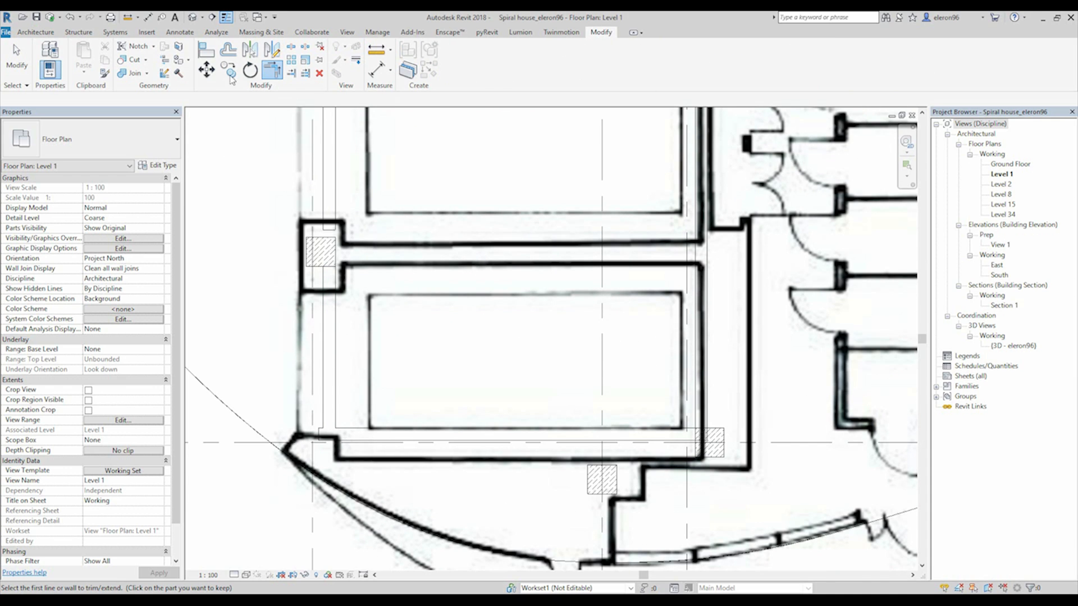
click(337, 440)
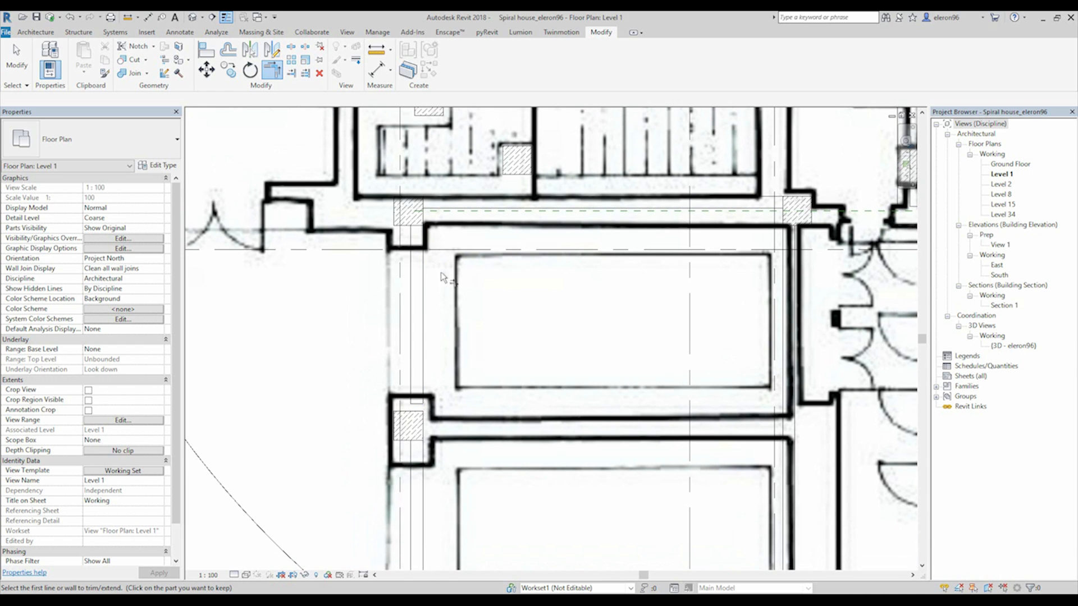
mouse_move(258, 98)
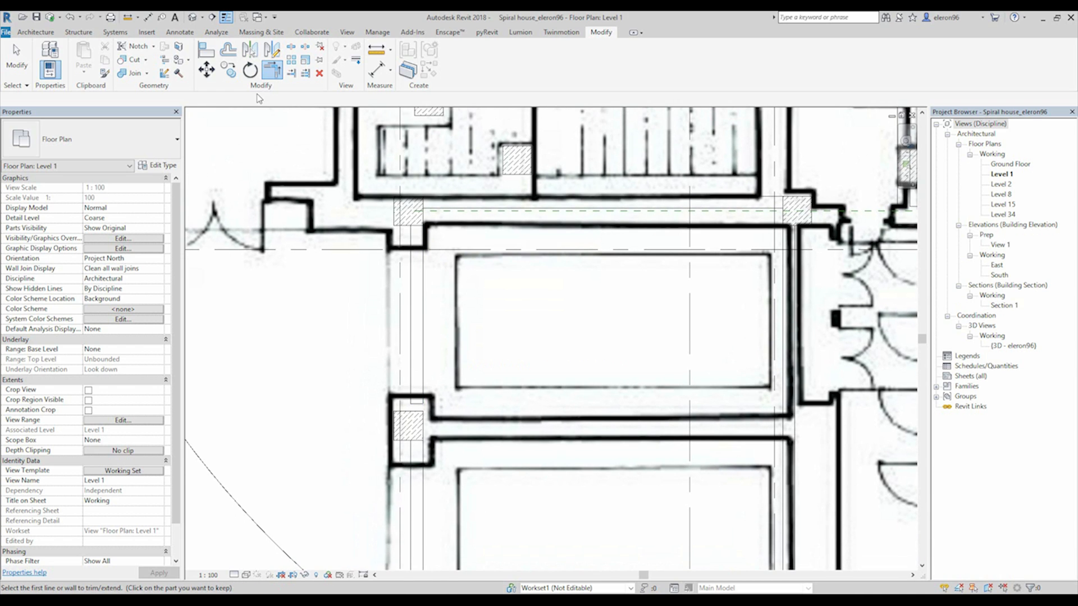
mouse_move(291, 73)
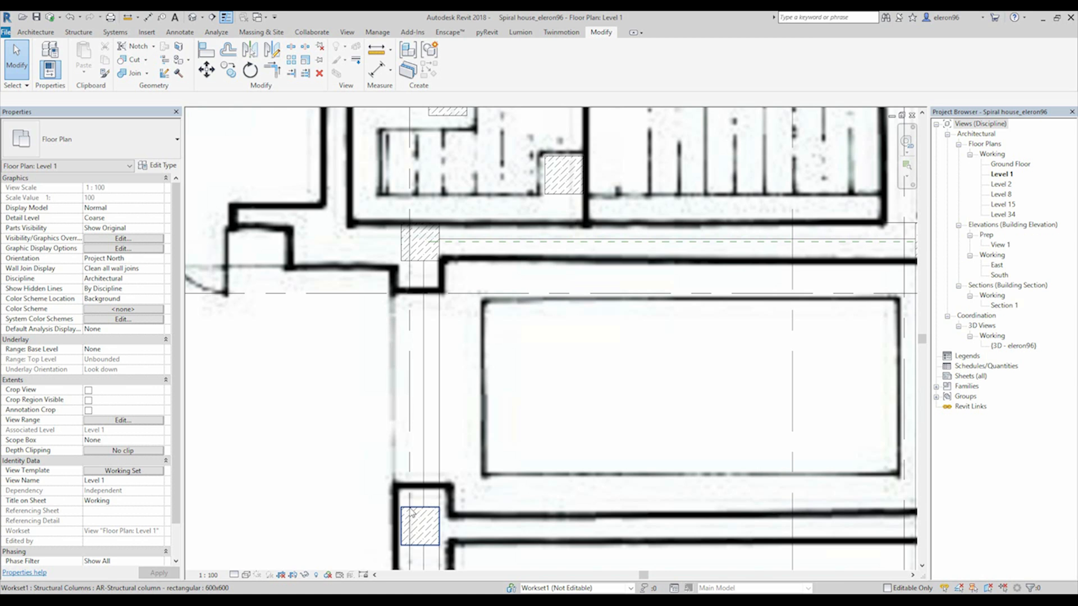
click(429, 378)
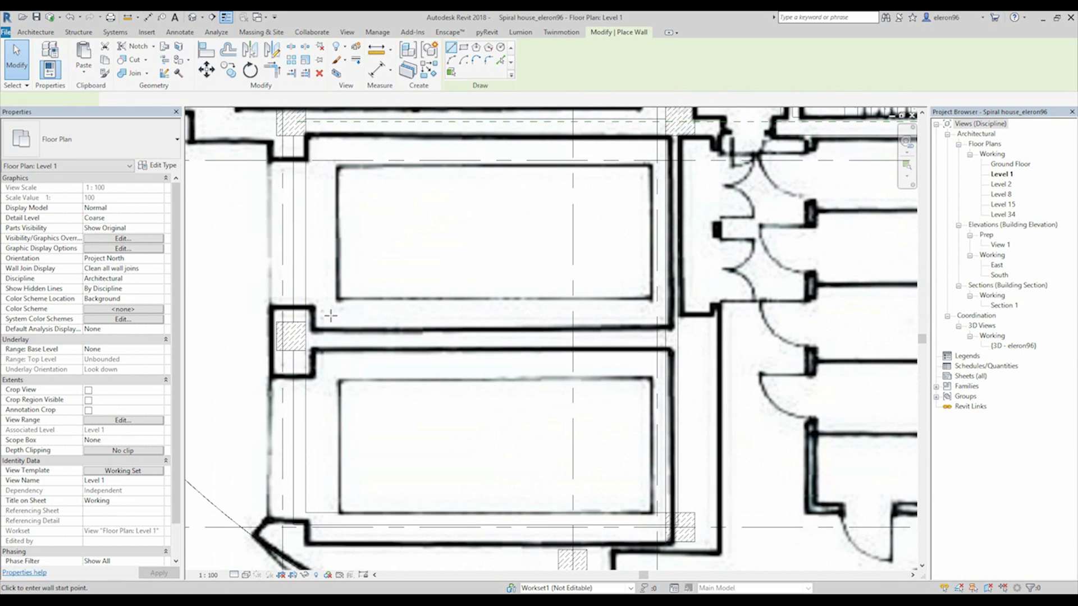
Restart the Wall tool with location line Finish Face: Exterior and trace more walls
click(307, 314)
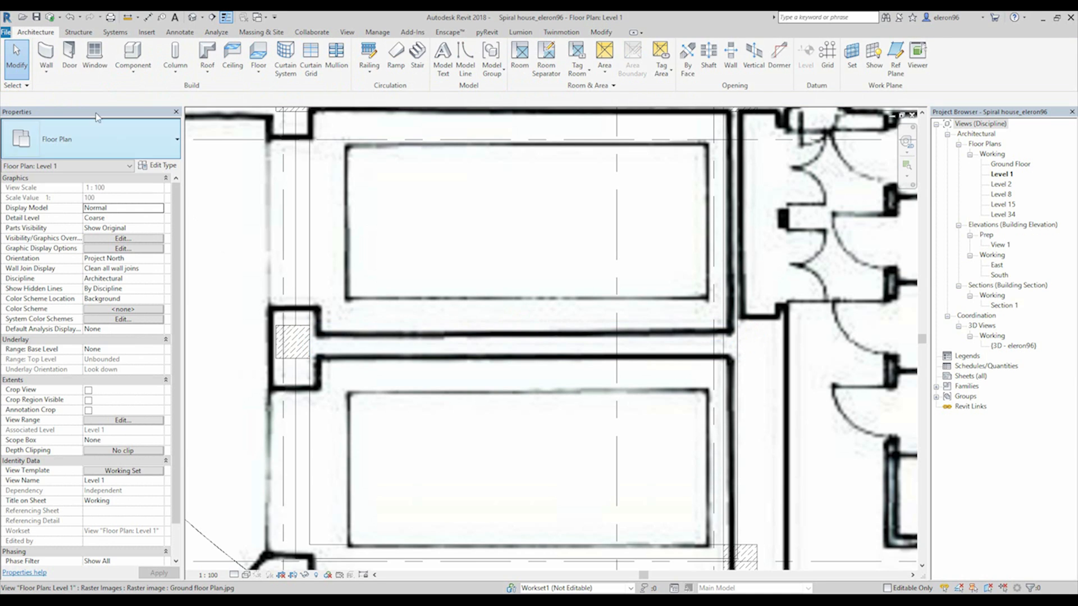
click(730, 56)
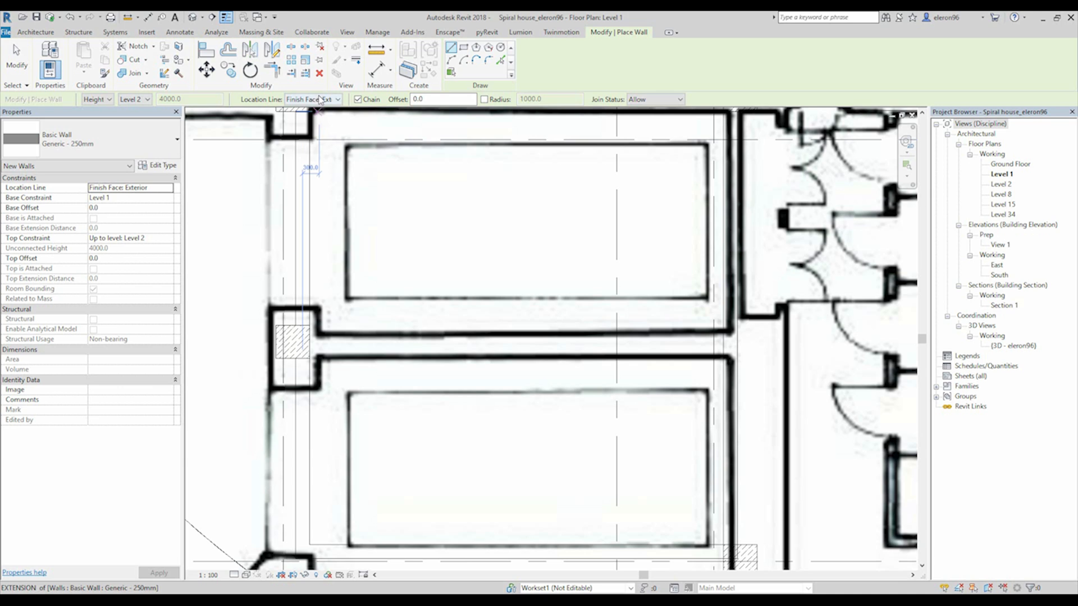
click(313, 99)
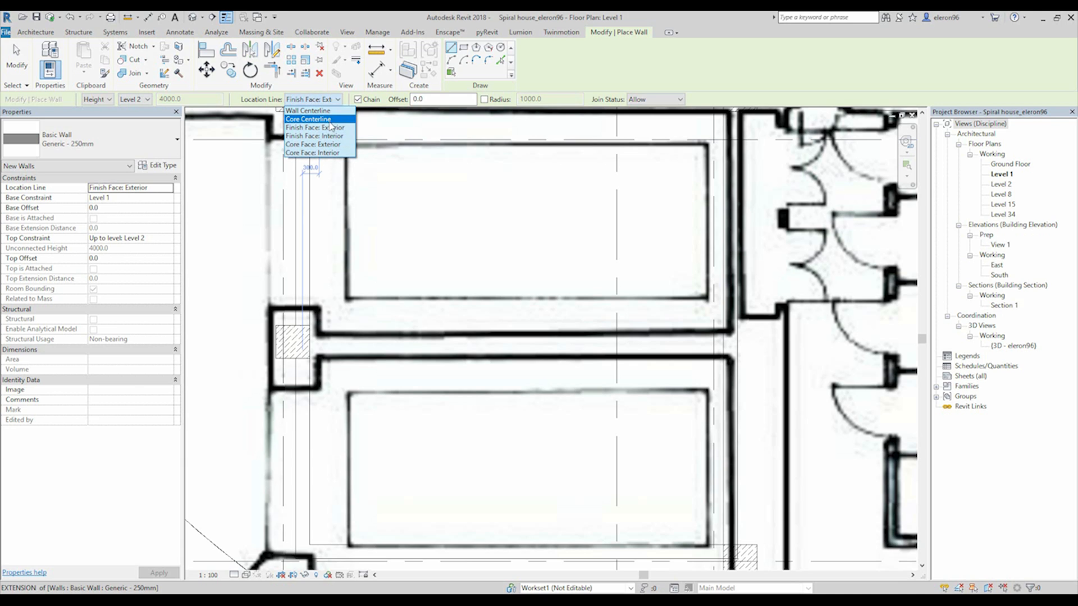
click(308, 119)
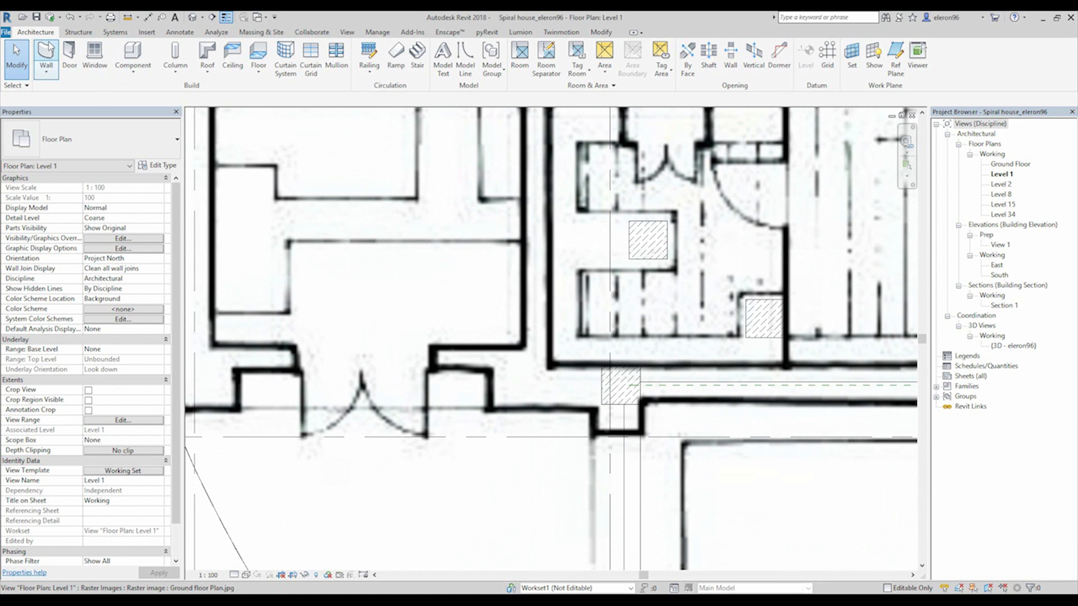
click(45, 56)
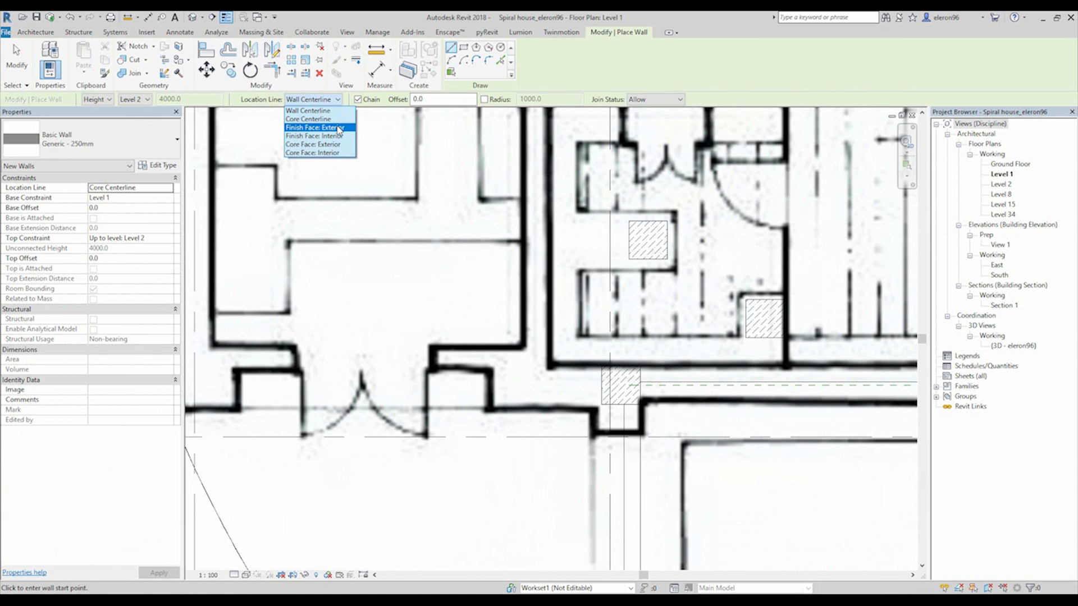
click(318, 127)
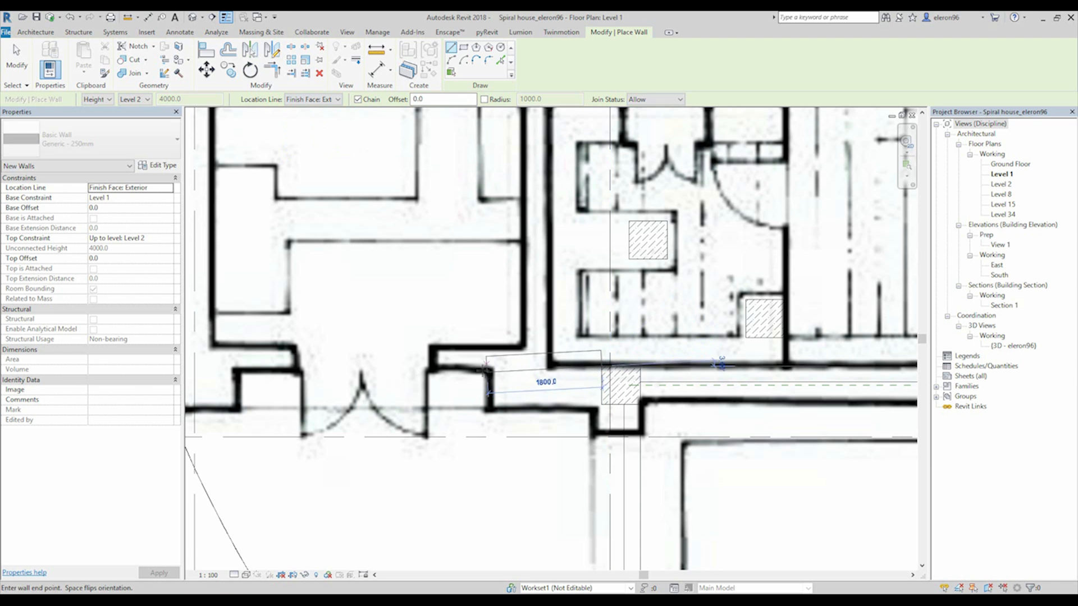
mouse_move(226, 361)
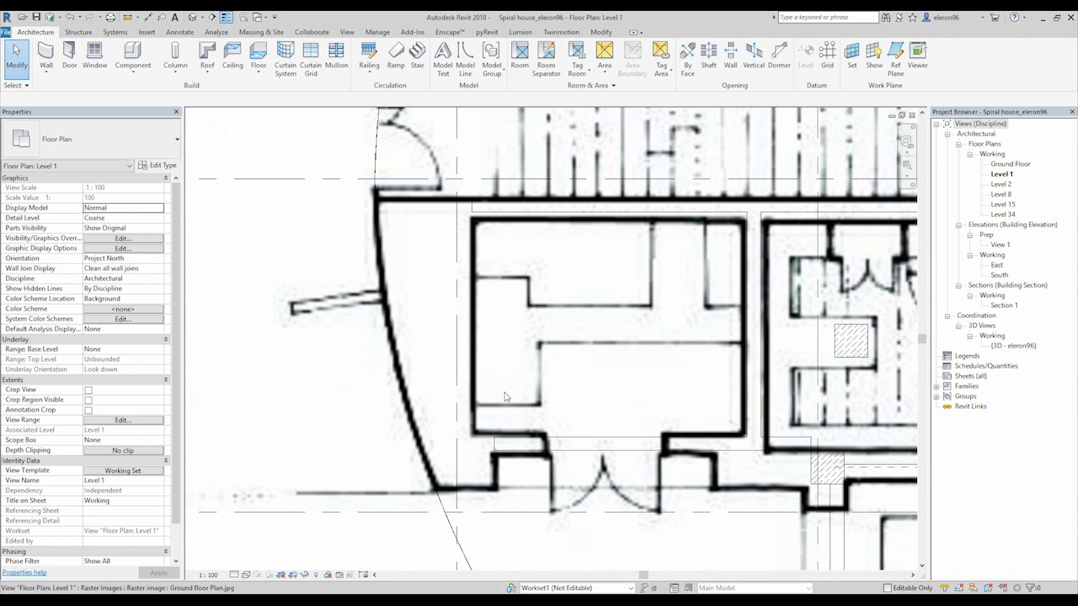
drag(505, 397, 615, 385)
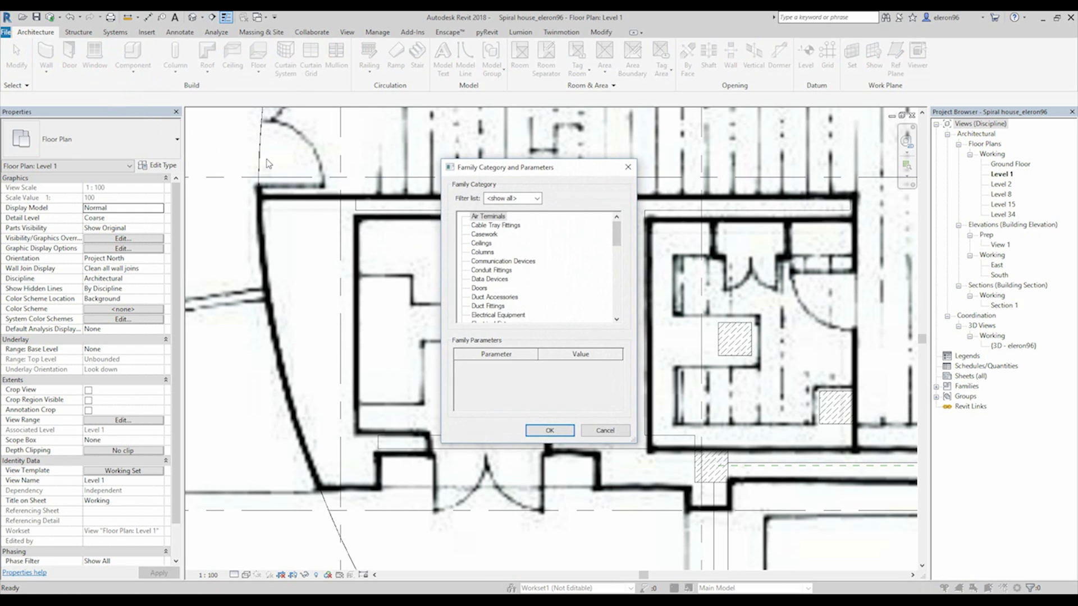
mouse_move(535, 267)
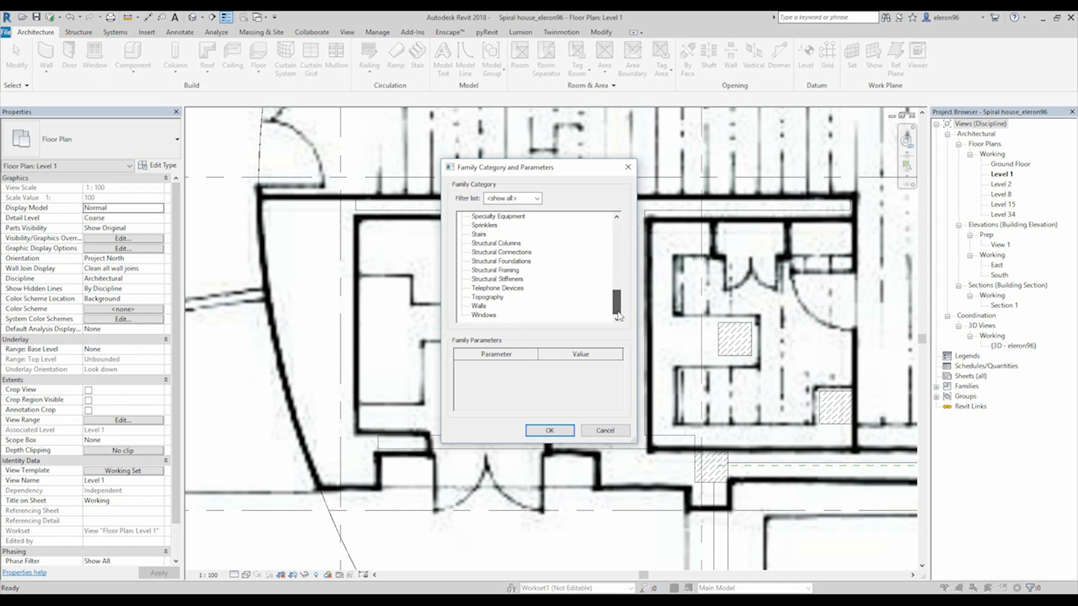
Create an in-place Walls family named 'DIY 1'
click(549, 430)
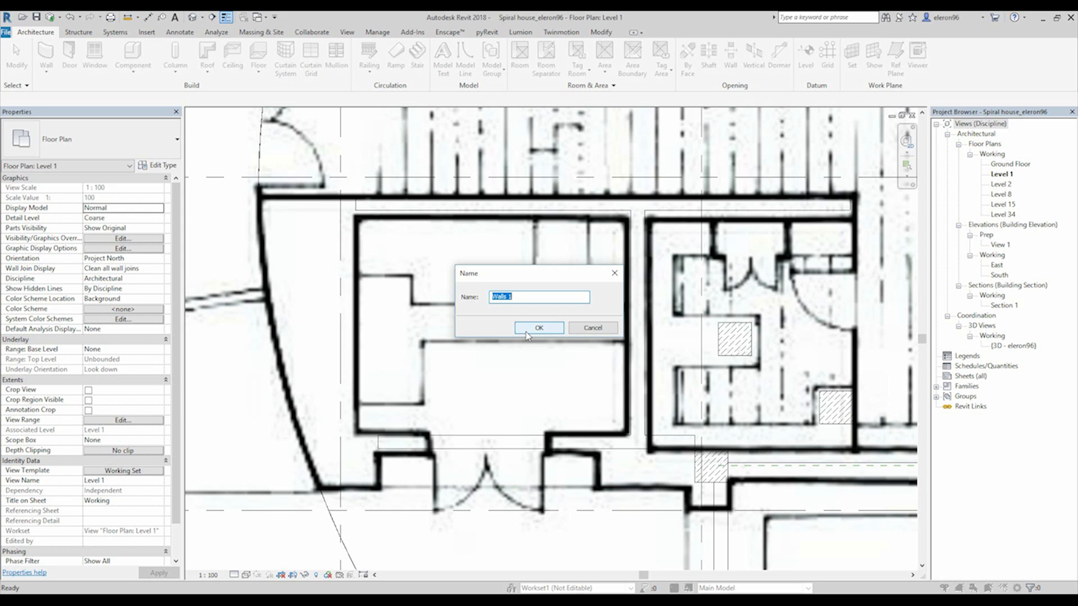
text(DIY 1)
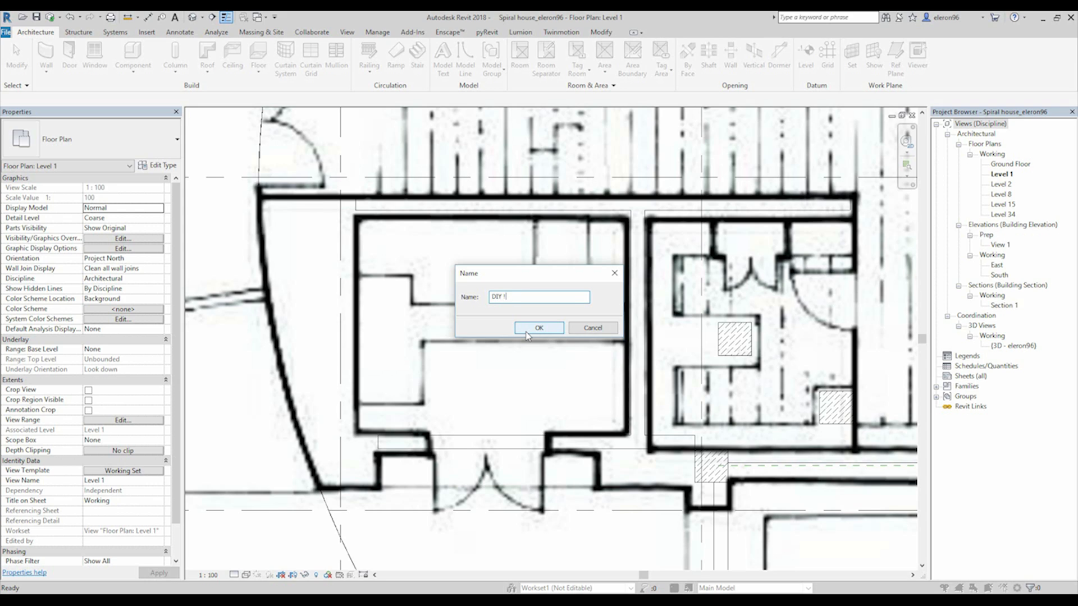
click(539, 328)
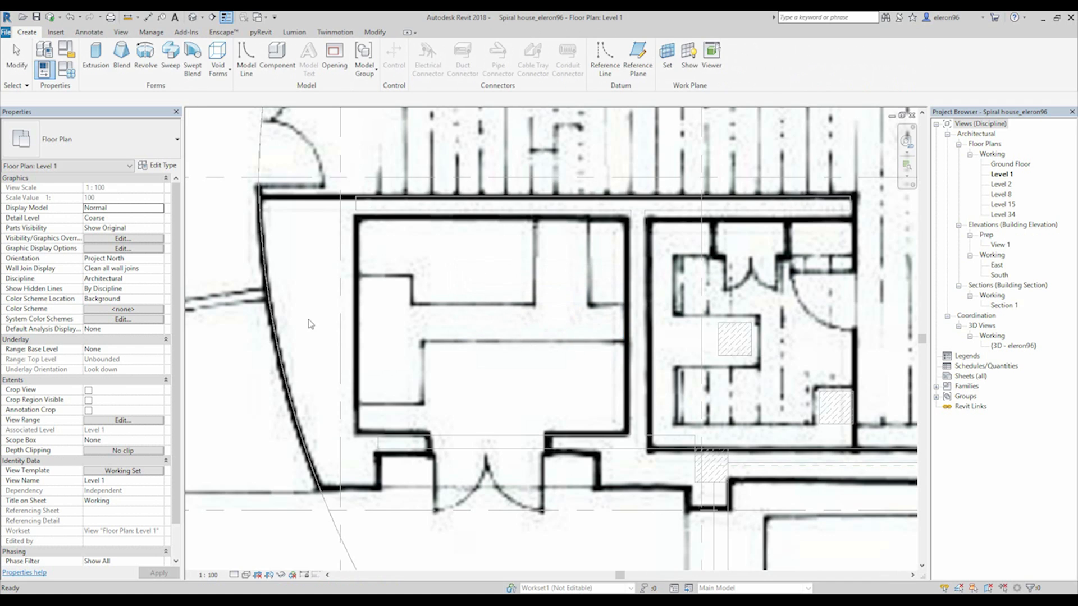
click(95, 52)
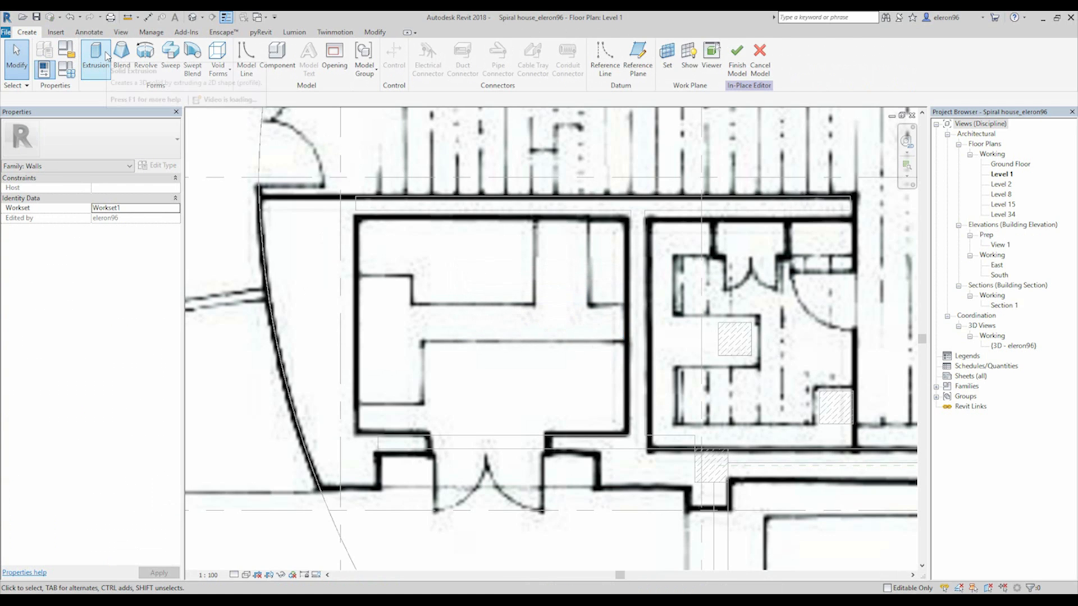
Sketch the extrusion boundary along the curved wall and trim its corners closed
click(95, 55)
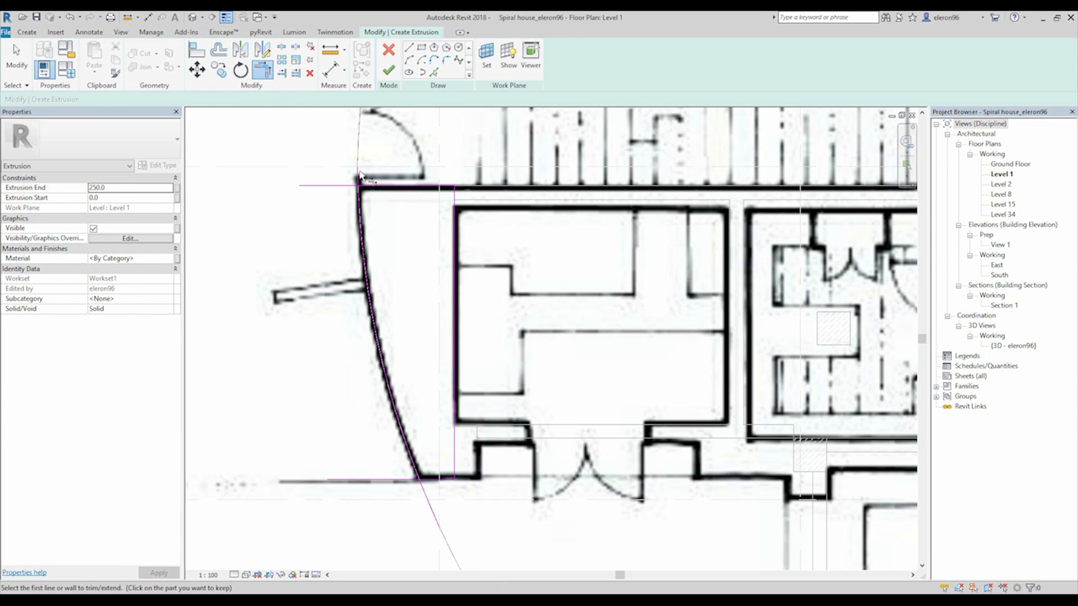
click(398, 420)
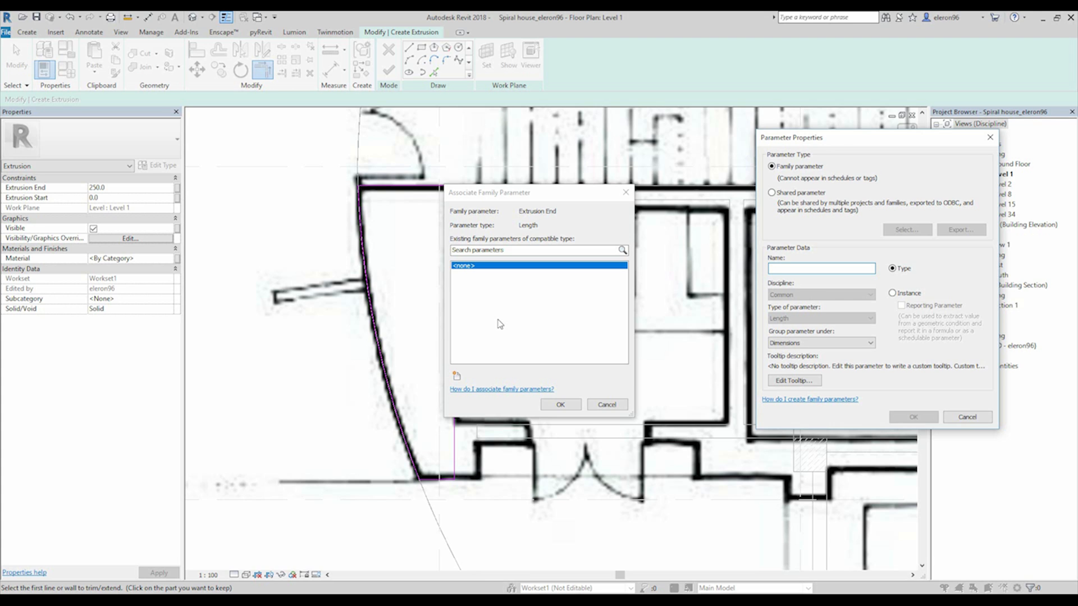
Tie Extrusion End to a new instance parameter named 'Extrusion'
text(Extrusion)
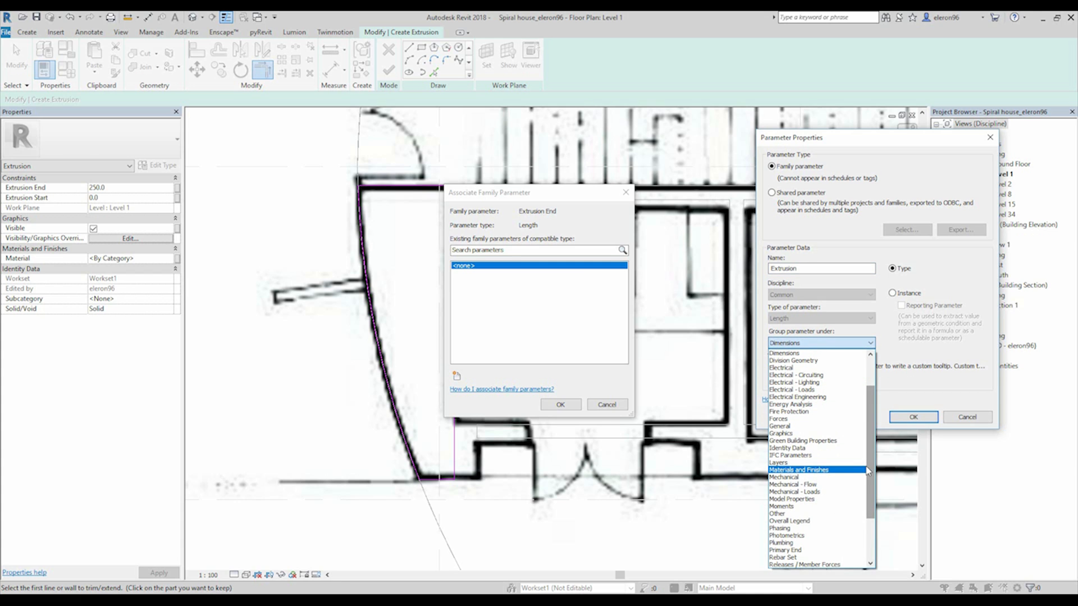
scroll(down, 3)
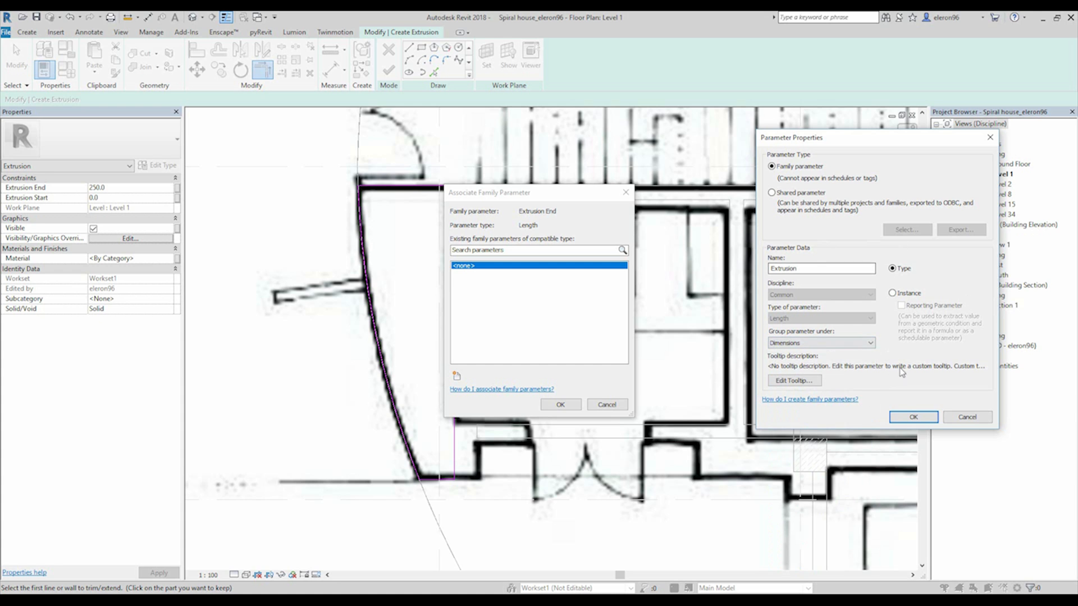
click(892, 292)
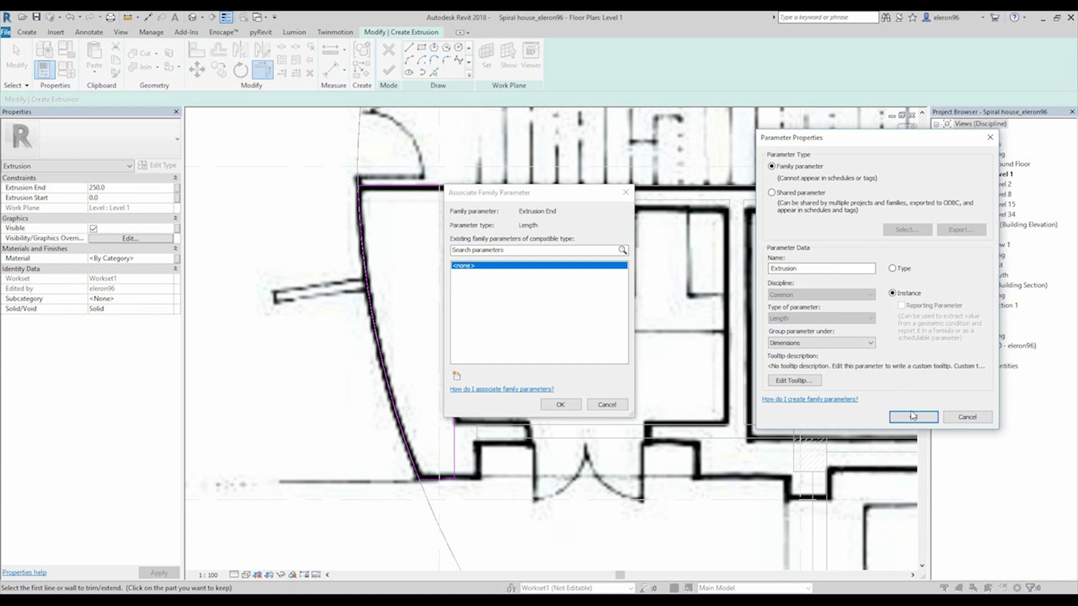
click(966, 416)
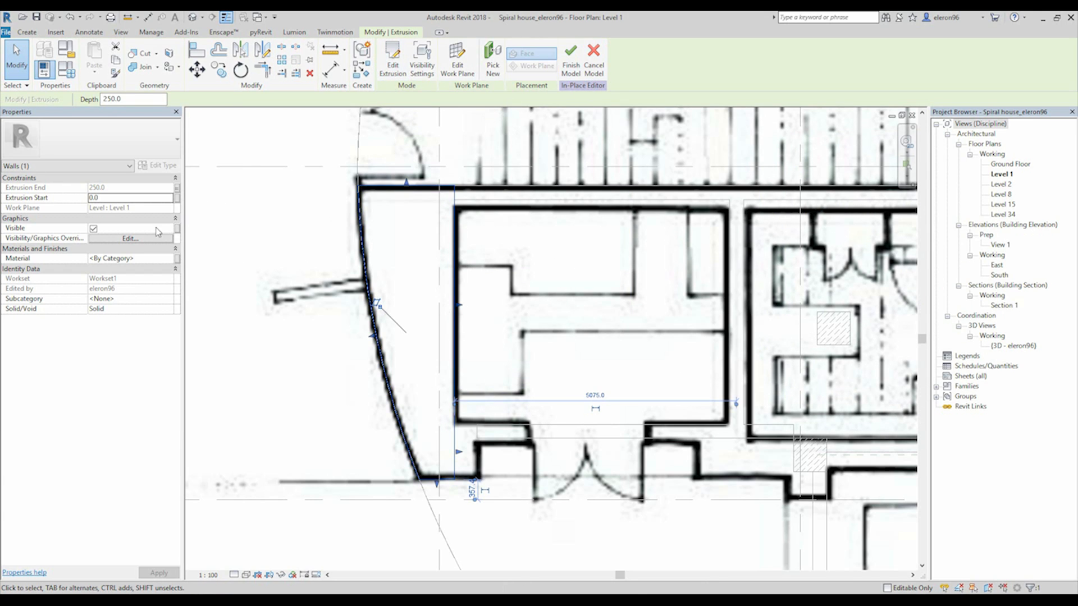
Associate the wall's material with the Structural Material parameter
click(177, 258)
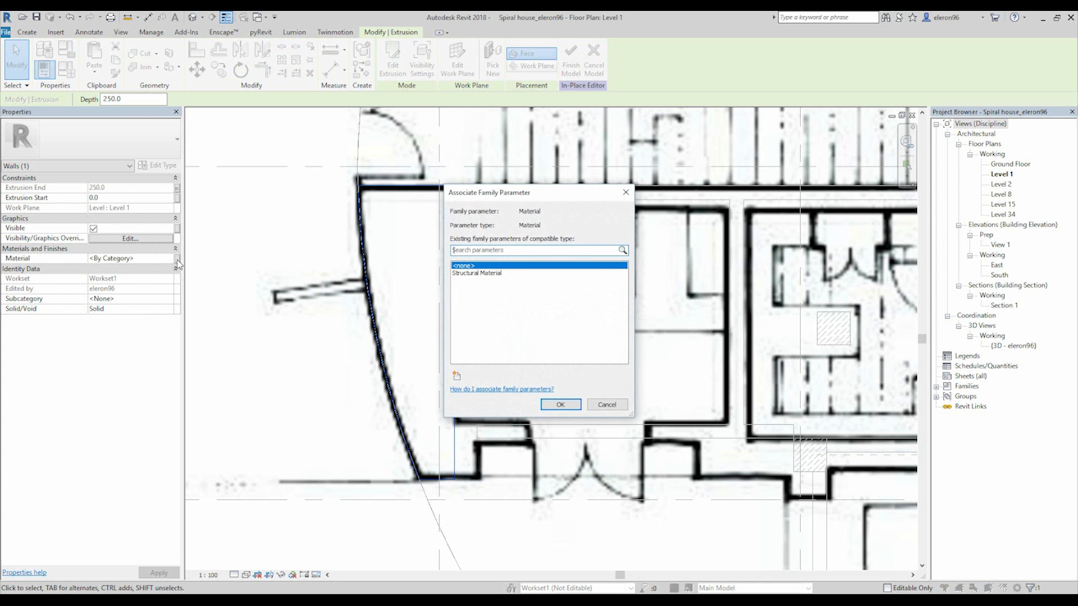
click(476, 273)
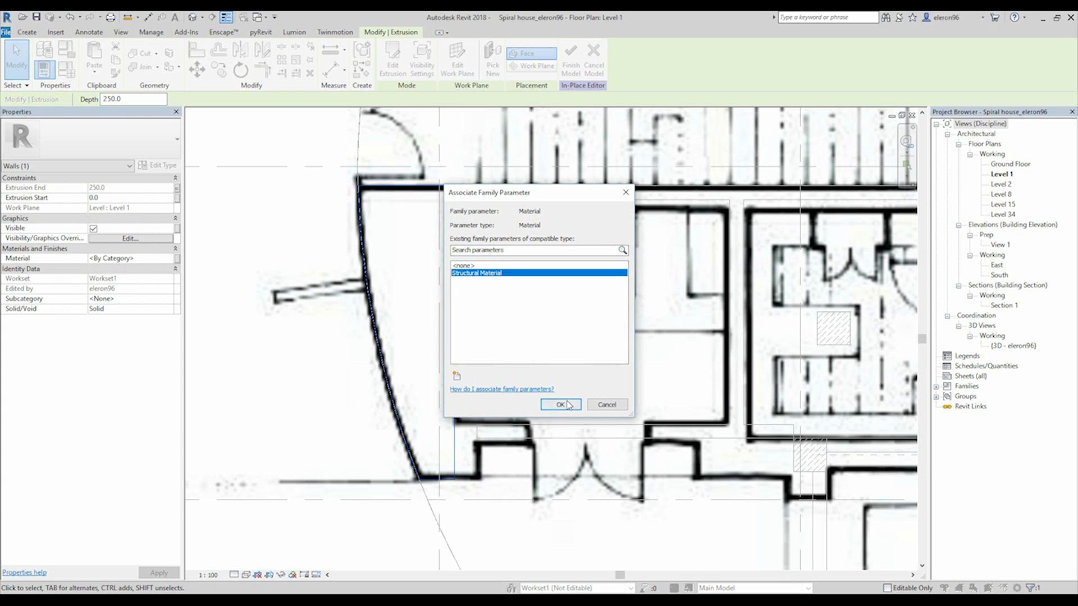
click(559, 404)
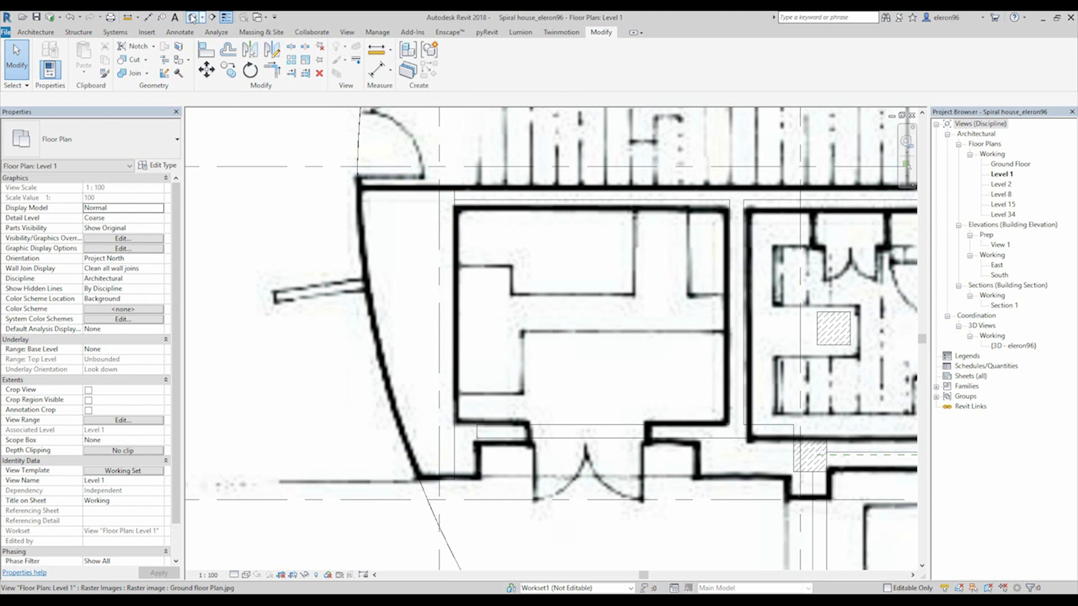
double_click(1015, 346)
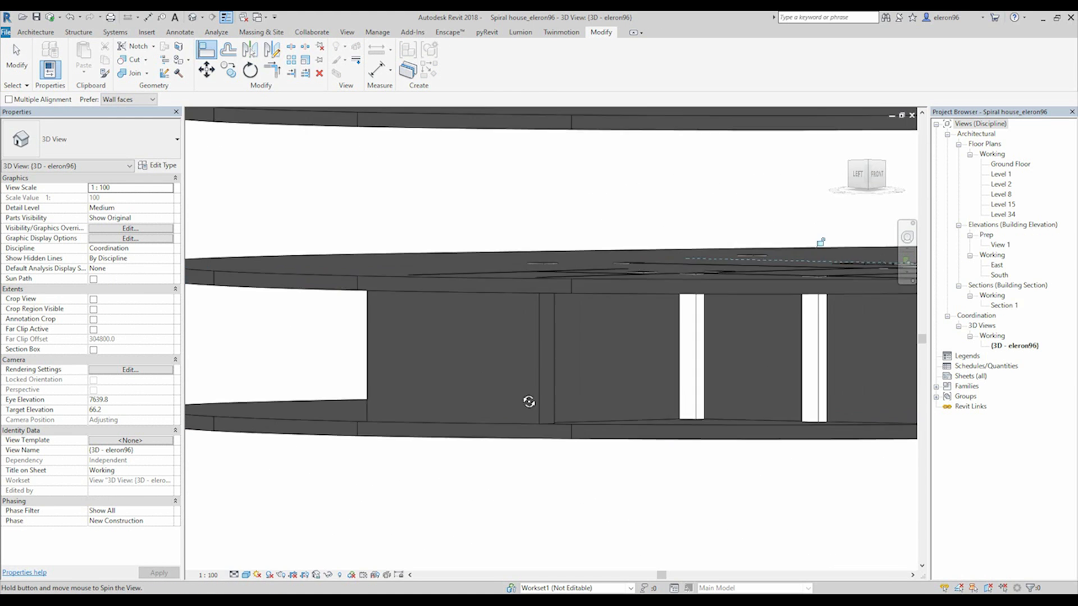
drag(529, 402, 560, 300)
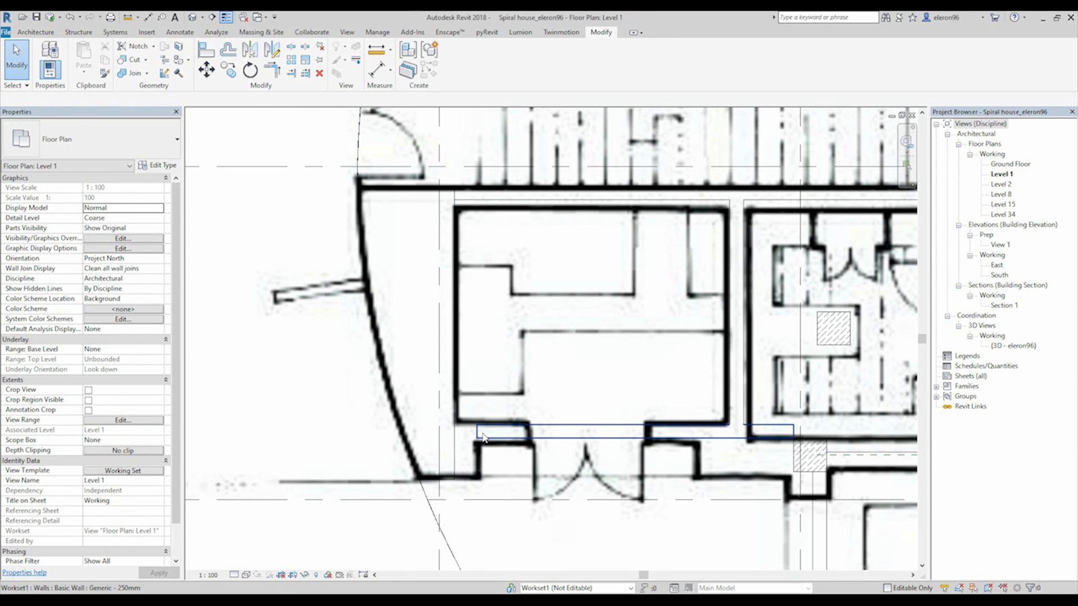
mouse_move(483, 438)
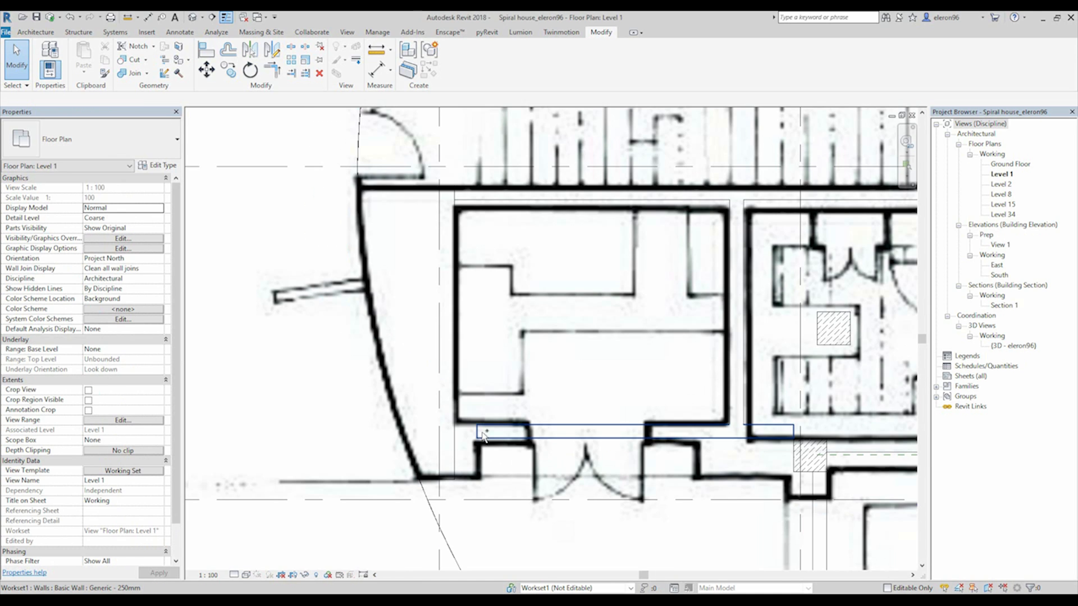
mouse_move(484, 437)
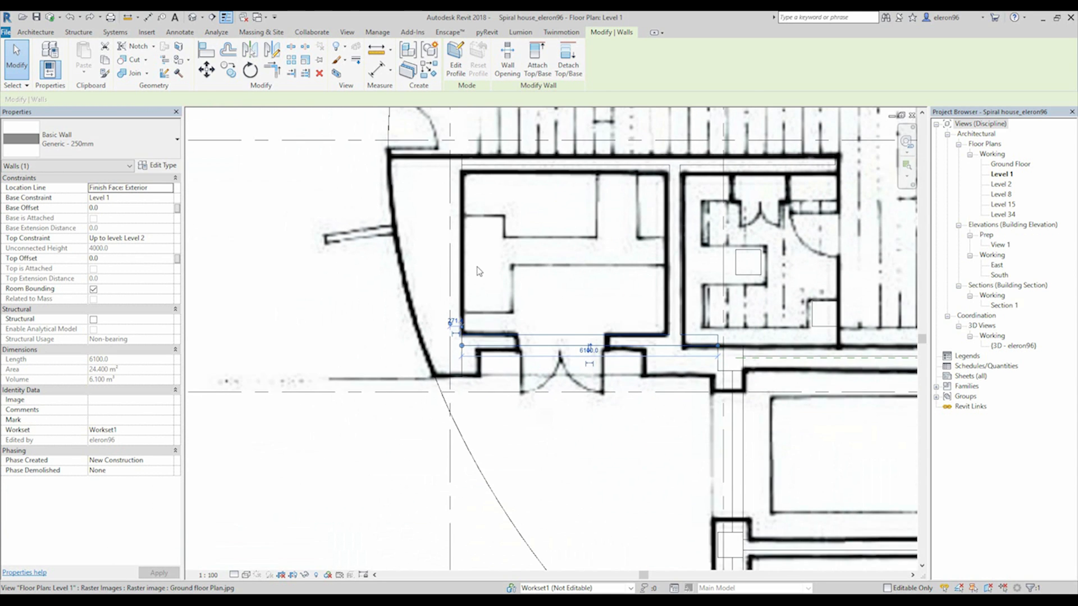
click(455, 59)
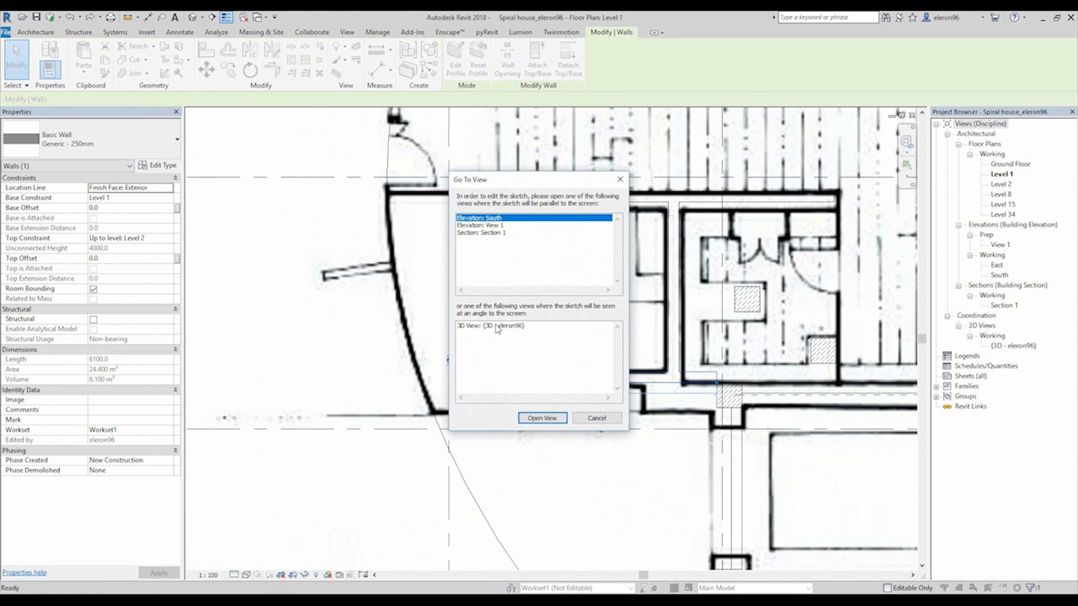
click(595, 418)
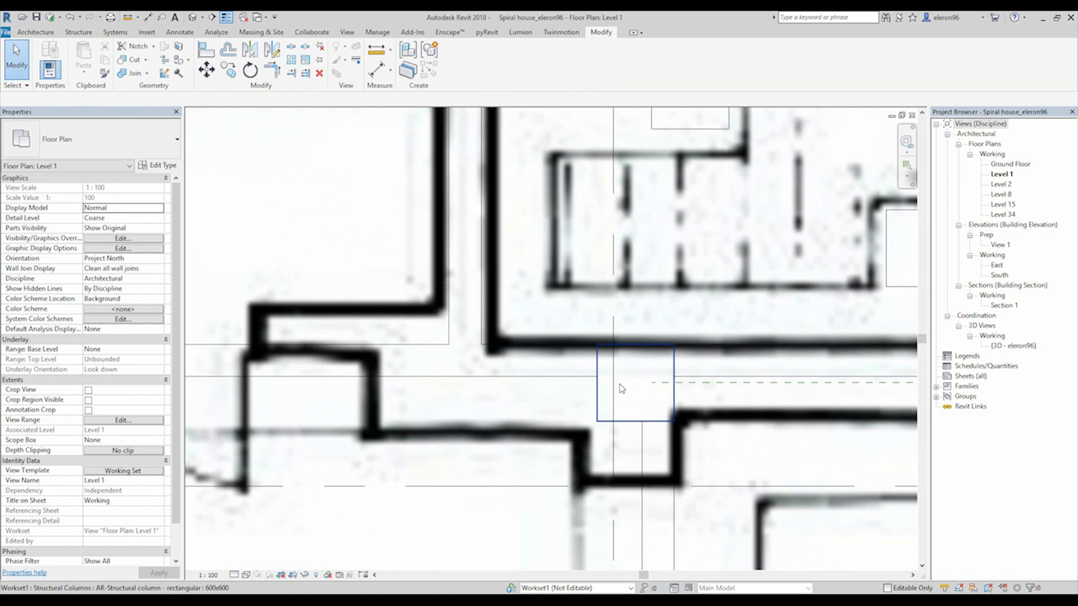
scroll(down, 3)
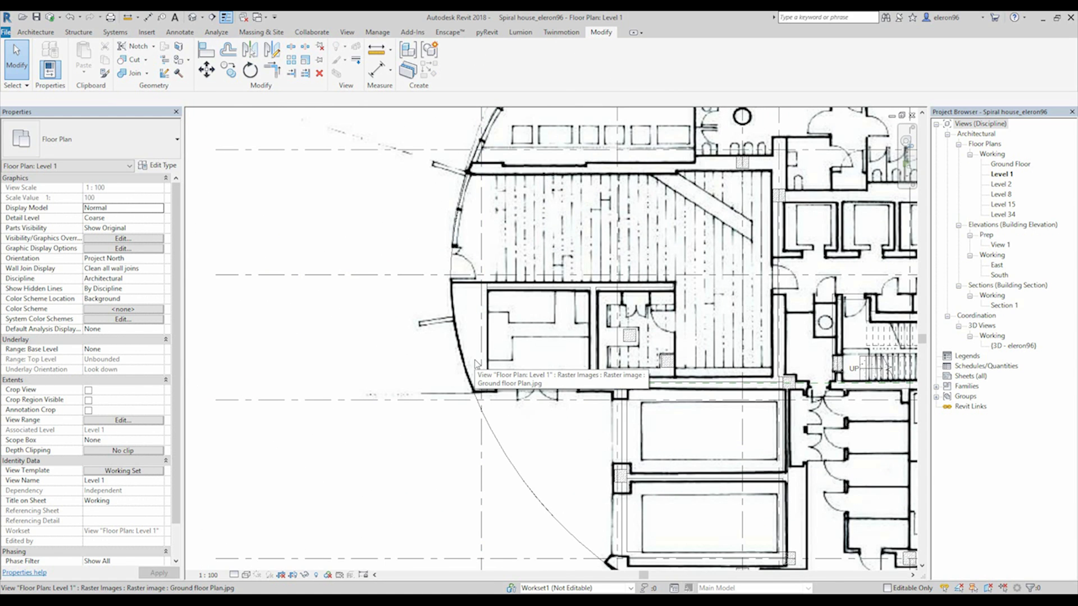
mouse_move(523, 398)
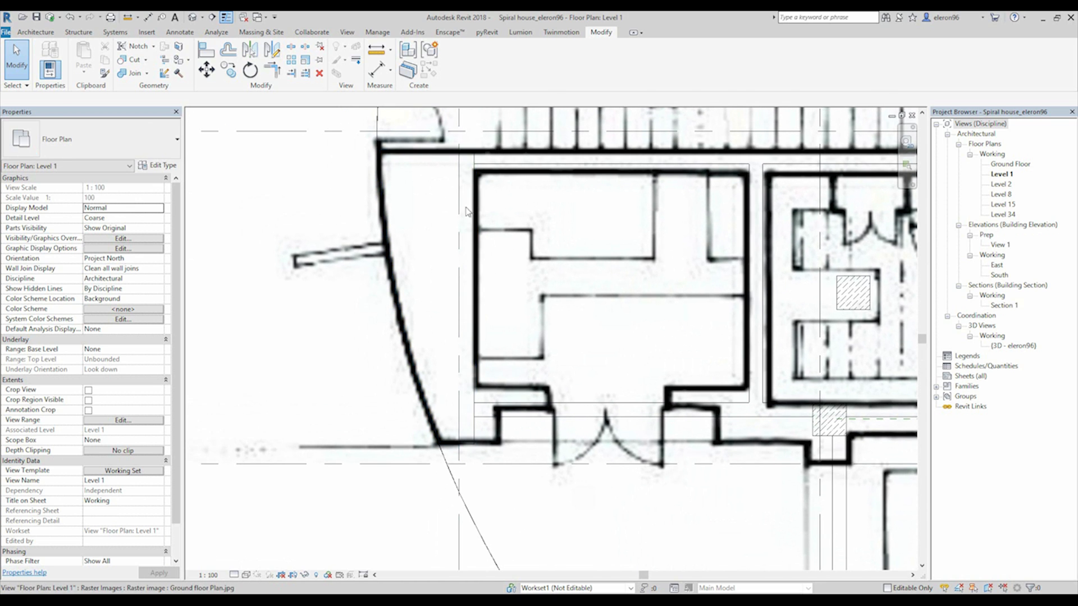
click(473, 377)
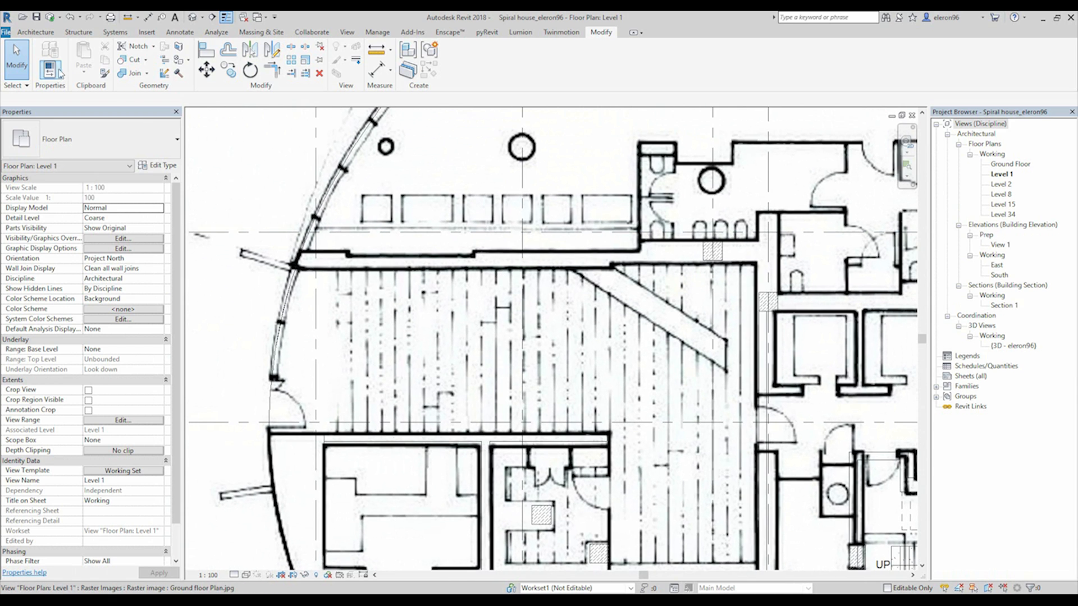
Draw a 7200 mm Generic 250mm wall along the upper corridor edge
click(35, 33)
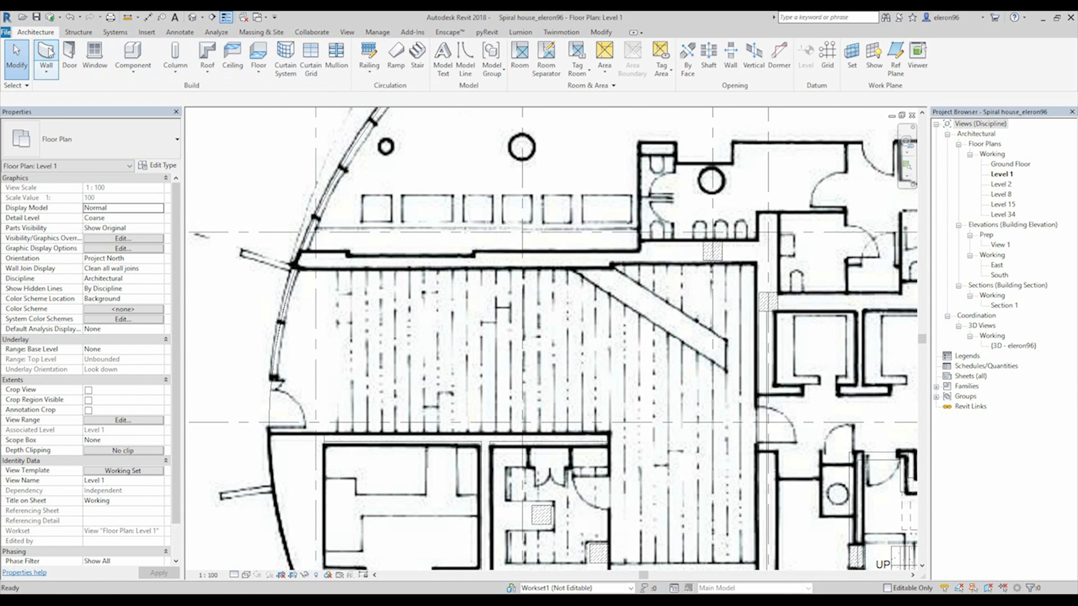
click(46, 57)
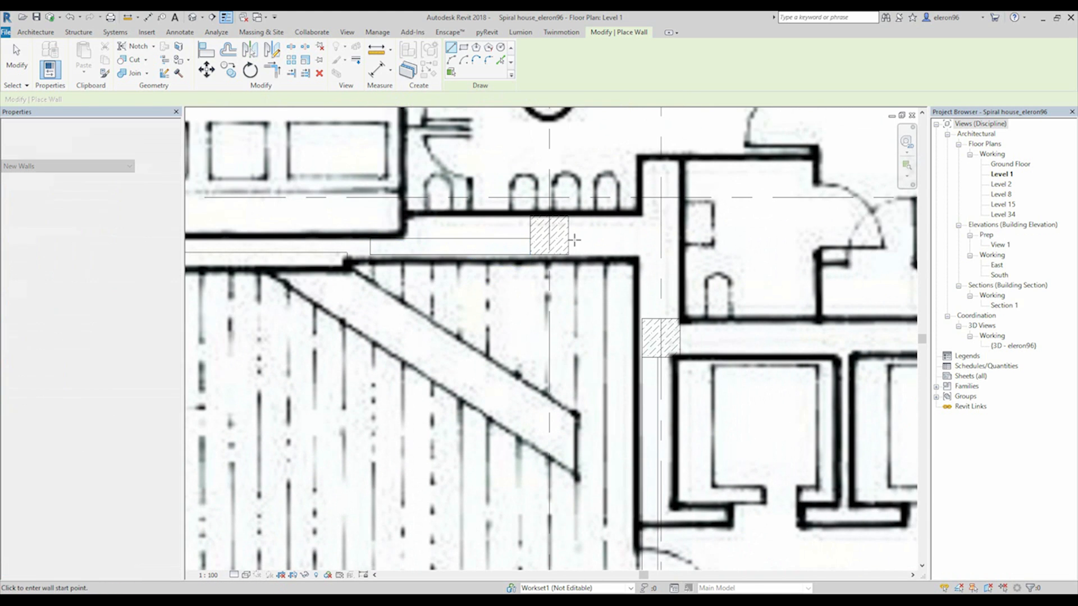
click(570, 239)
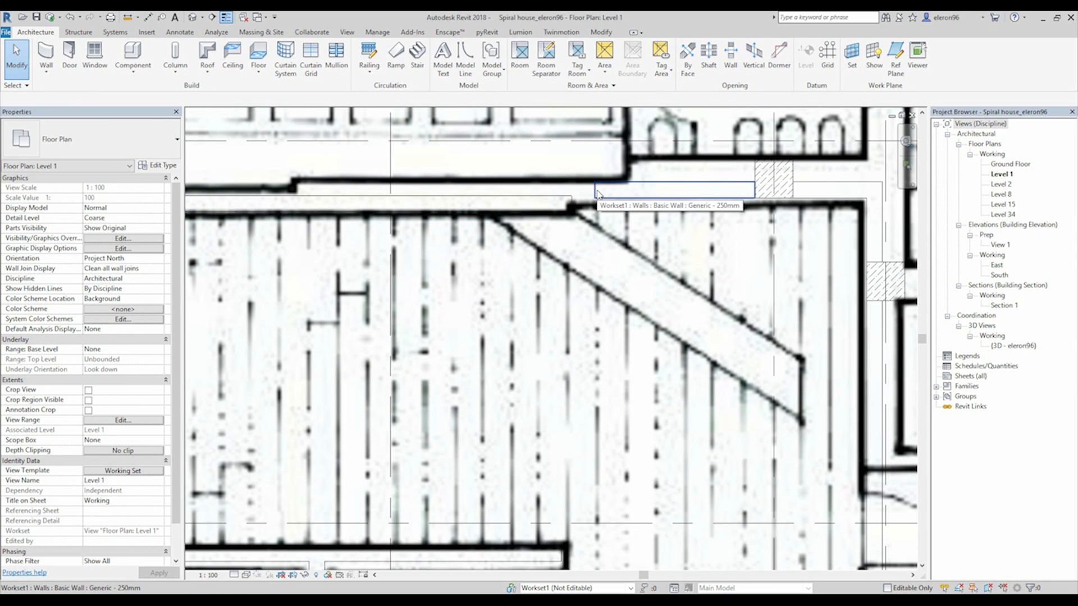
Stretch the new wall's end so it reaches the hatched column
click(673, 200)
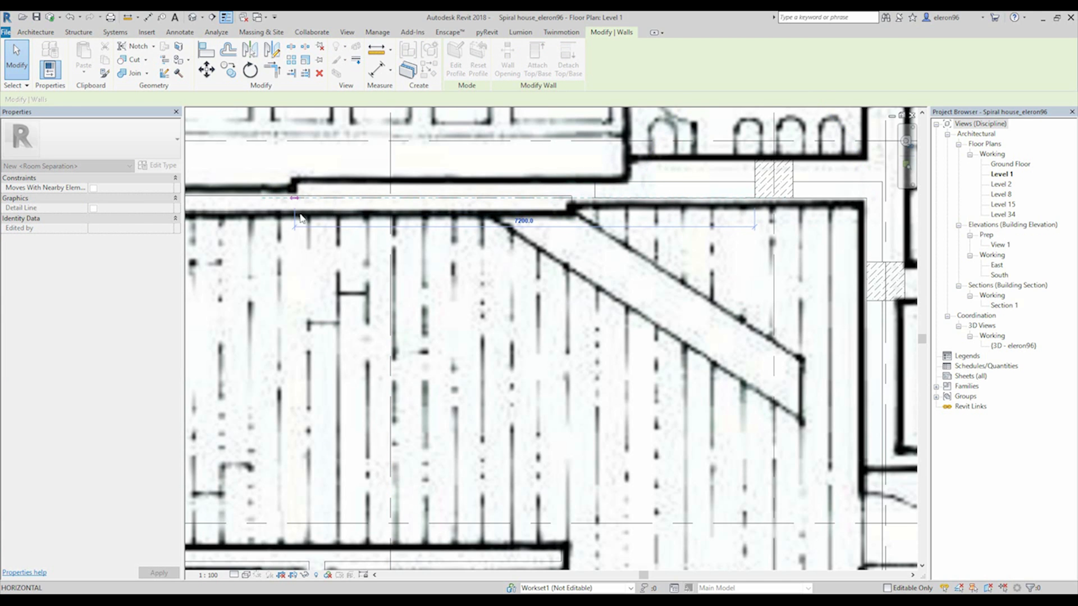
click(467, 220)
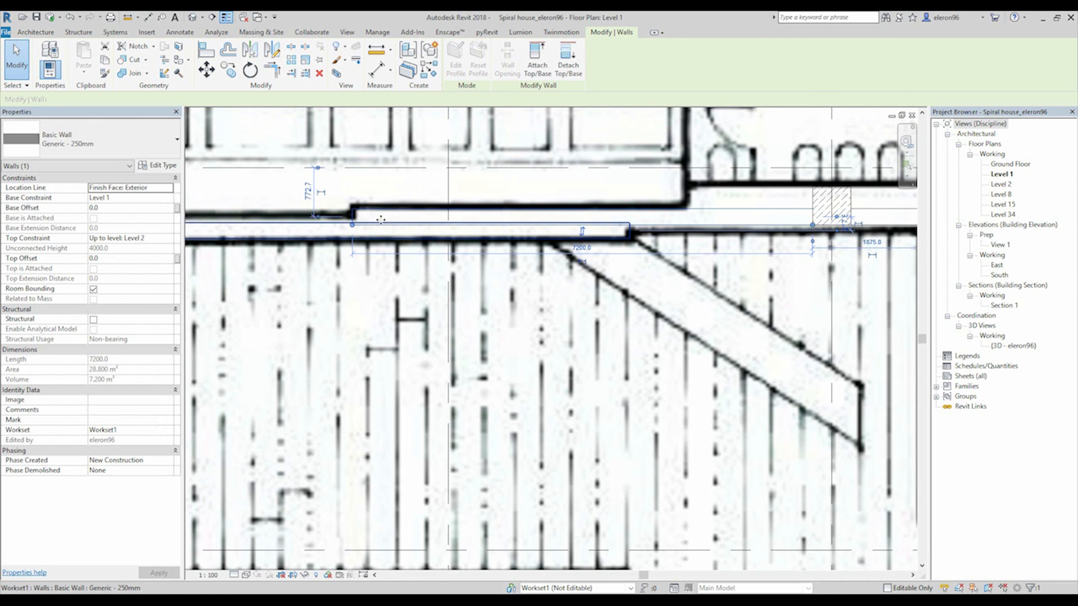
drag(351, 231, 629, 237)
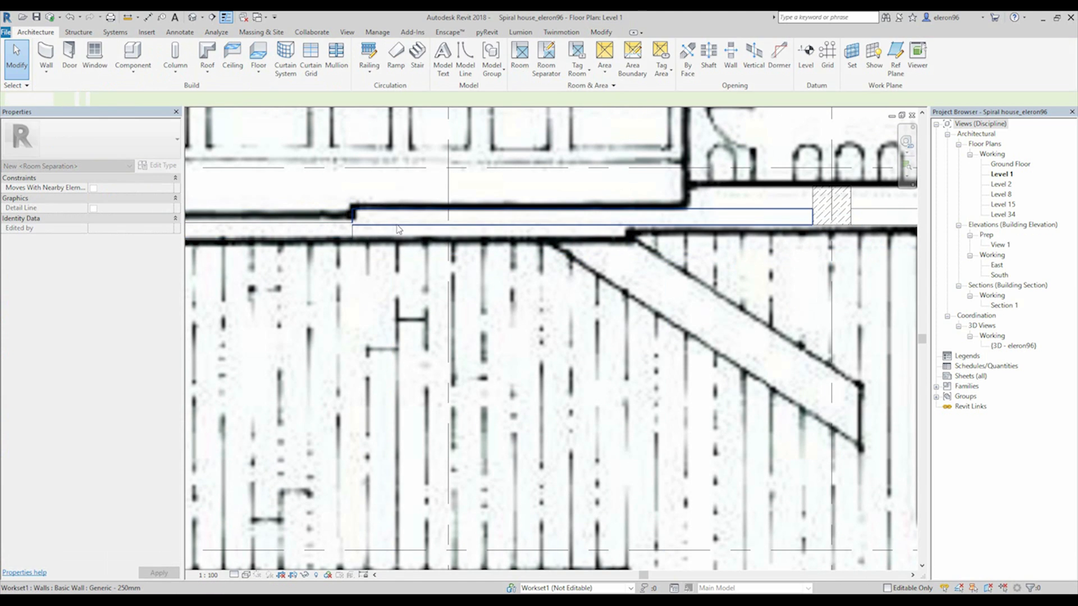
click(619, 236)
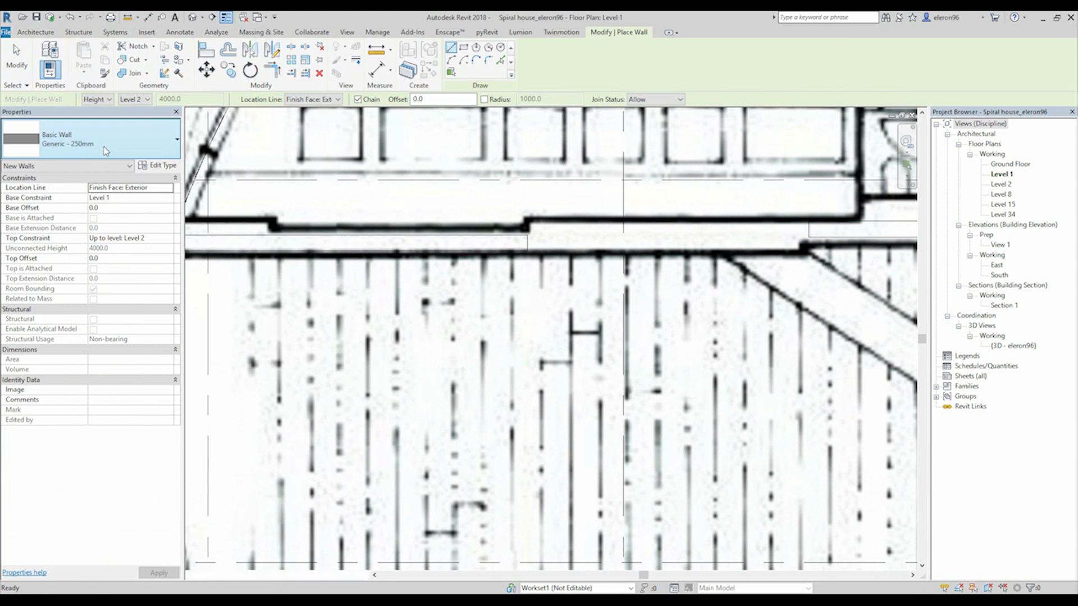
Draw a 3800 mm Generic 450mm wall along the thick facade wall and select it
click(176, 140)
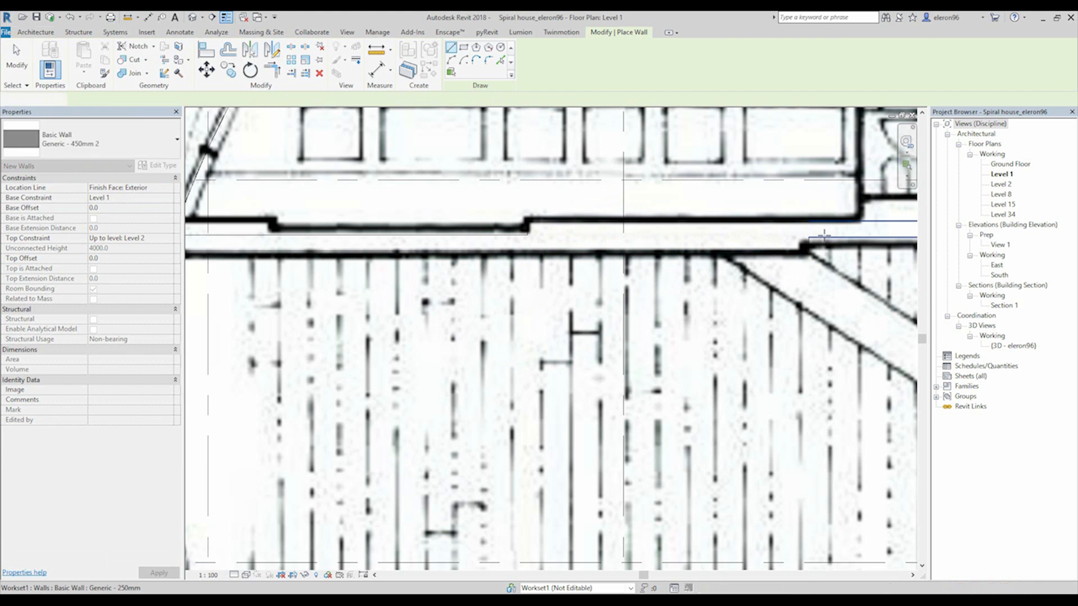
key(Escape)
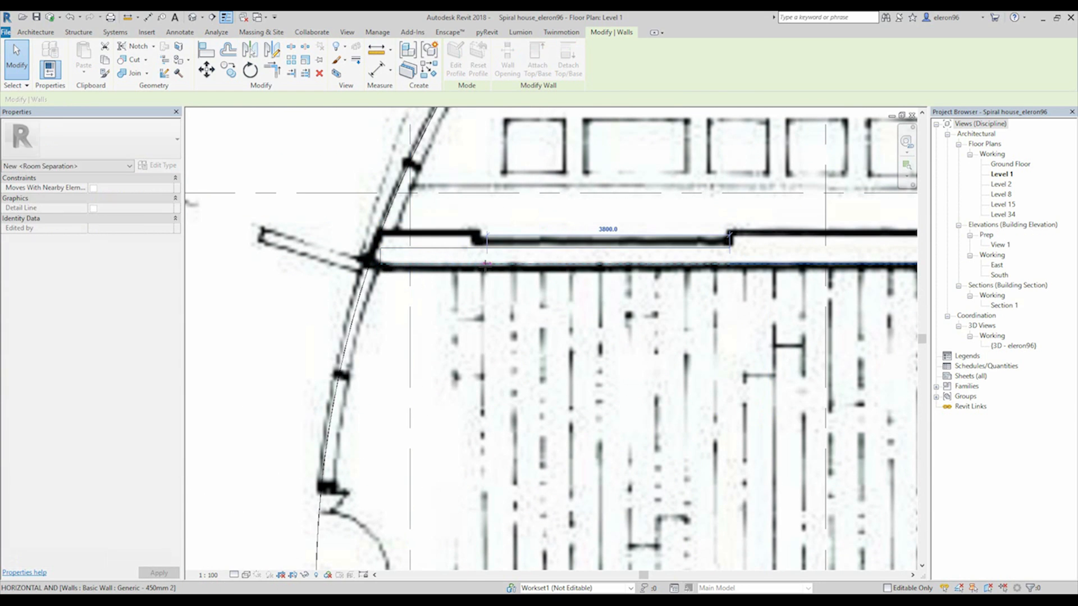
click(598, 266)
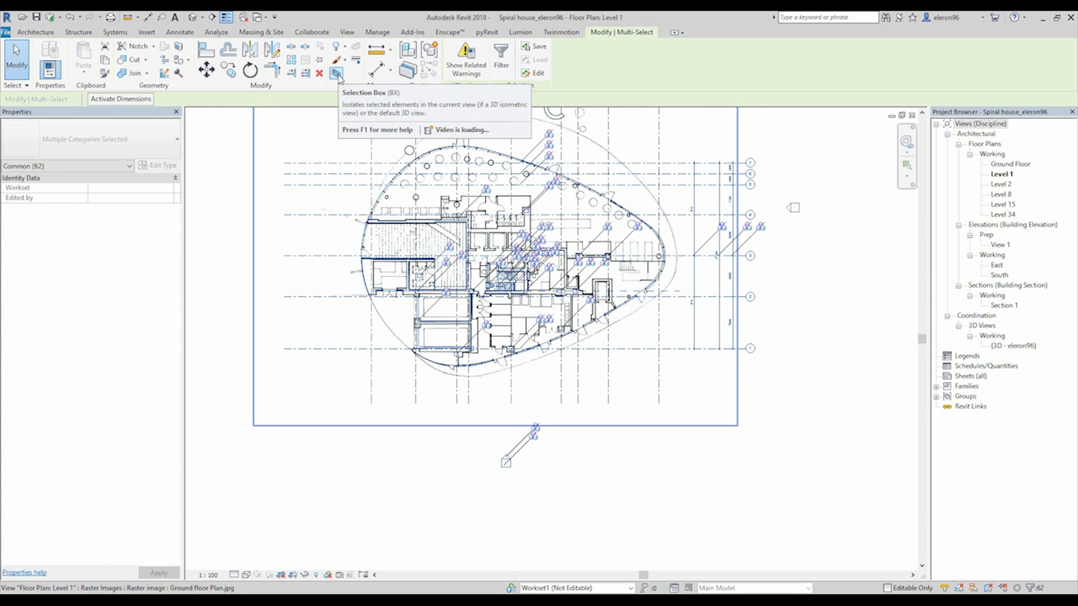
Section-box the selected walls, columns and stair core in 3D and orbit around them
click(337, 73)
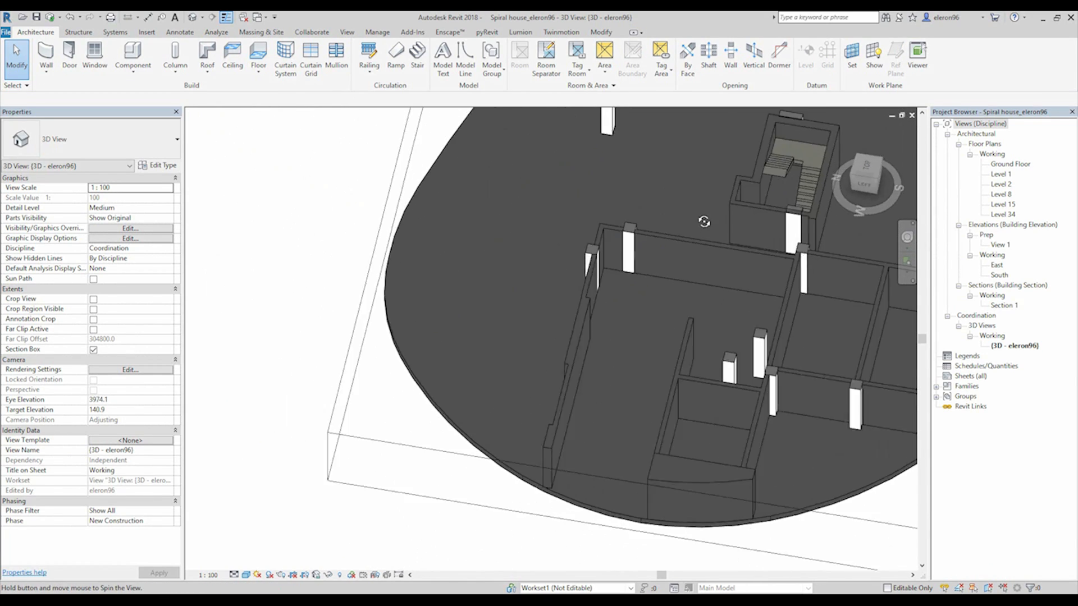
drag(704, 221, 350, 259)
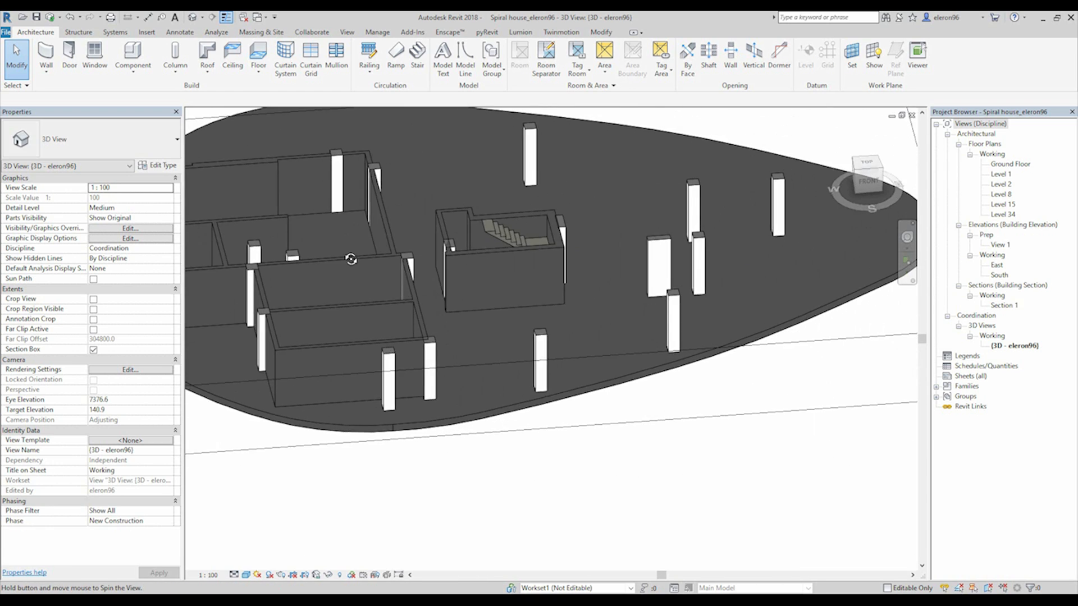
drag(350, 259, 508, 282)
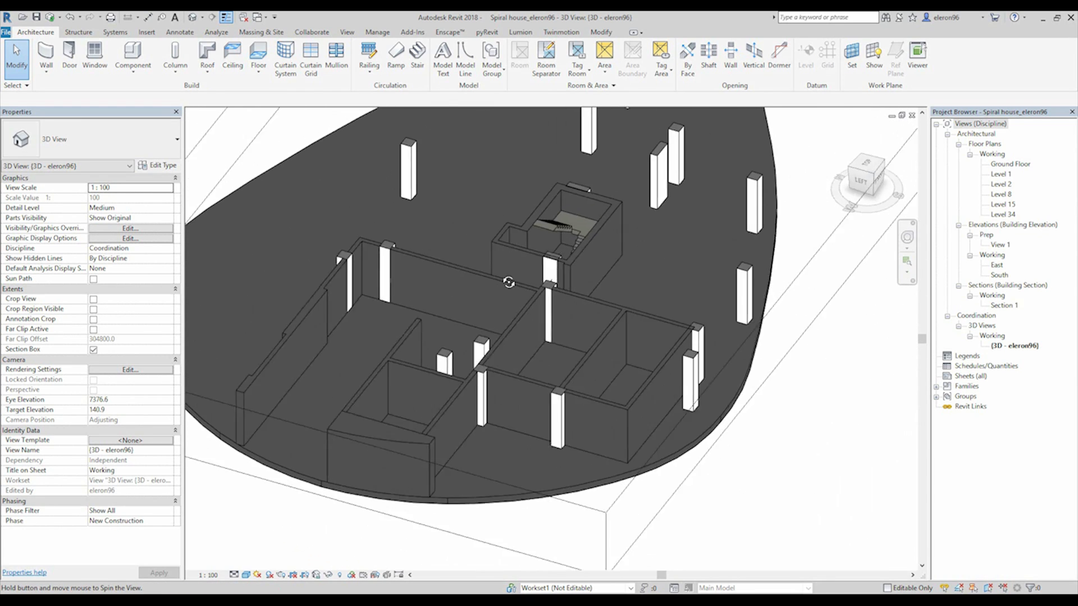
drag(508, 281, 636, 328)
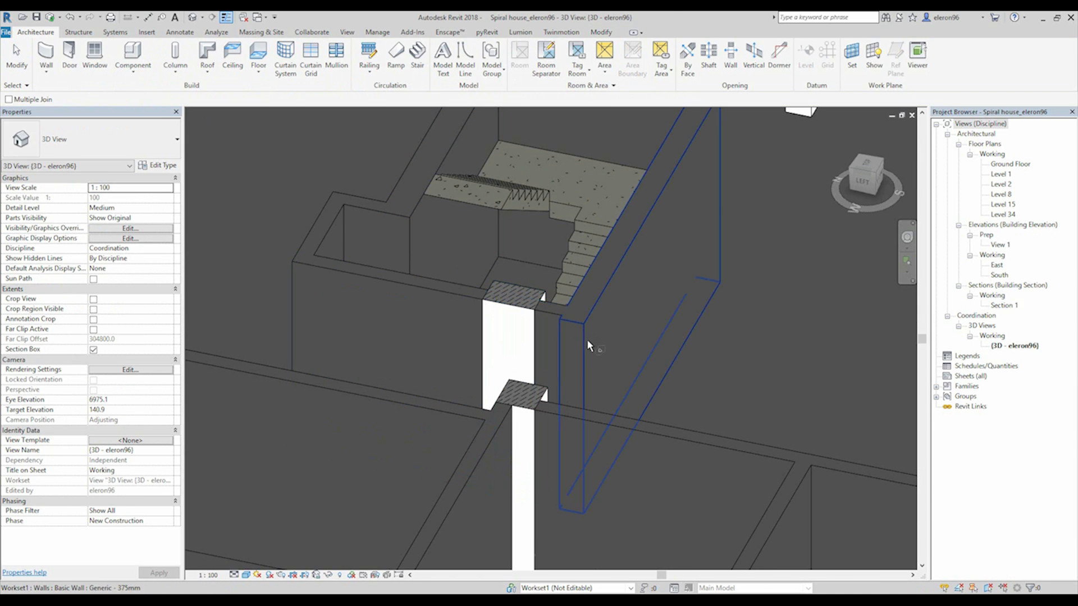
Orbit the 3D view toward the column beside the stair-core walls
drag(588, 343, 643, 321)
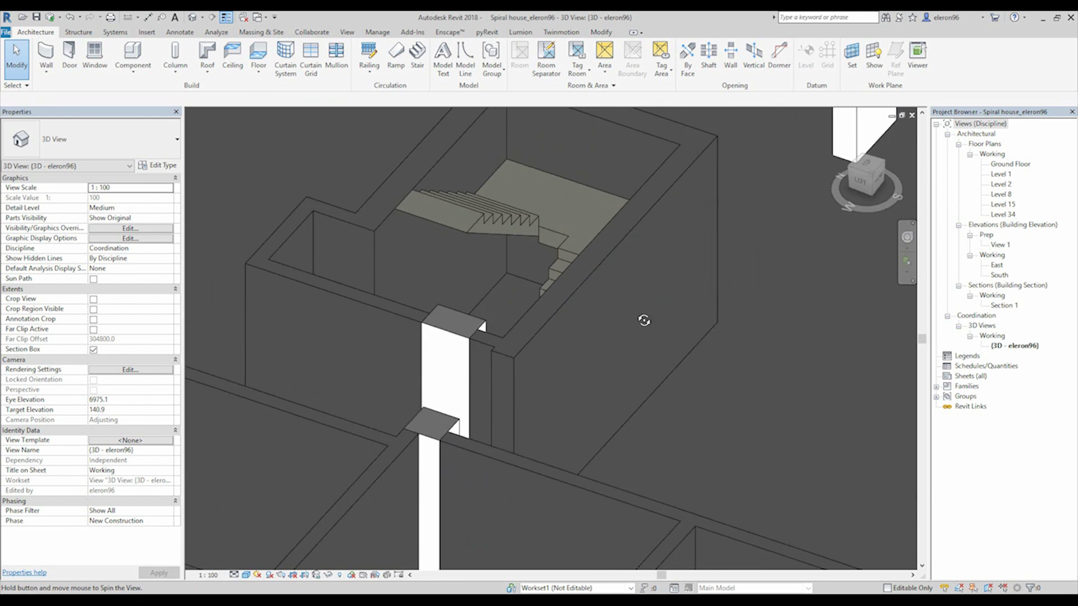
drag(644, 319, 512, 357)
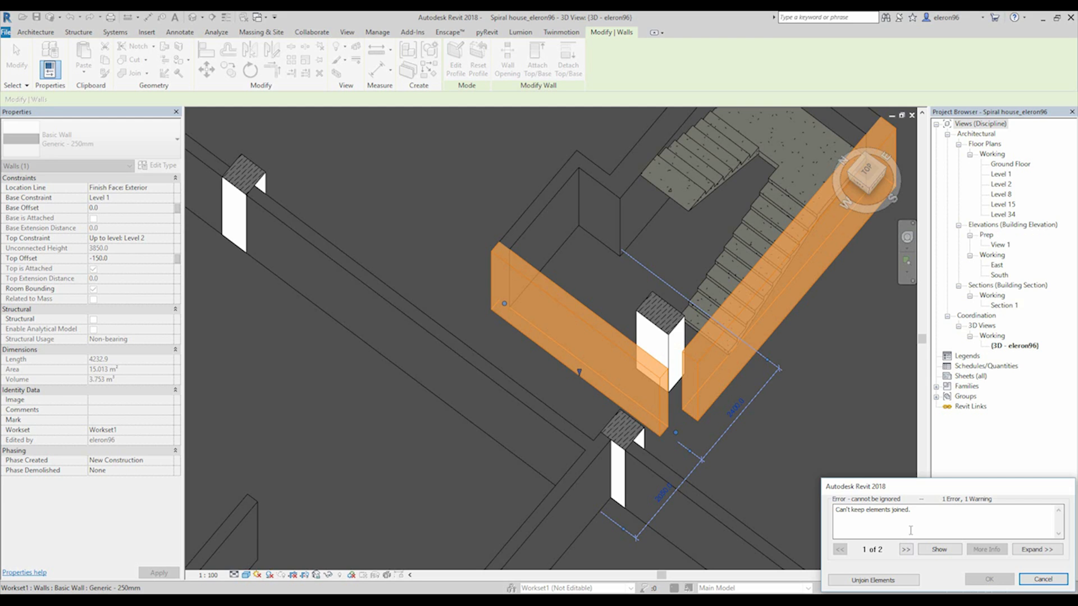
mouse_move(898, 524)
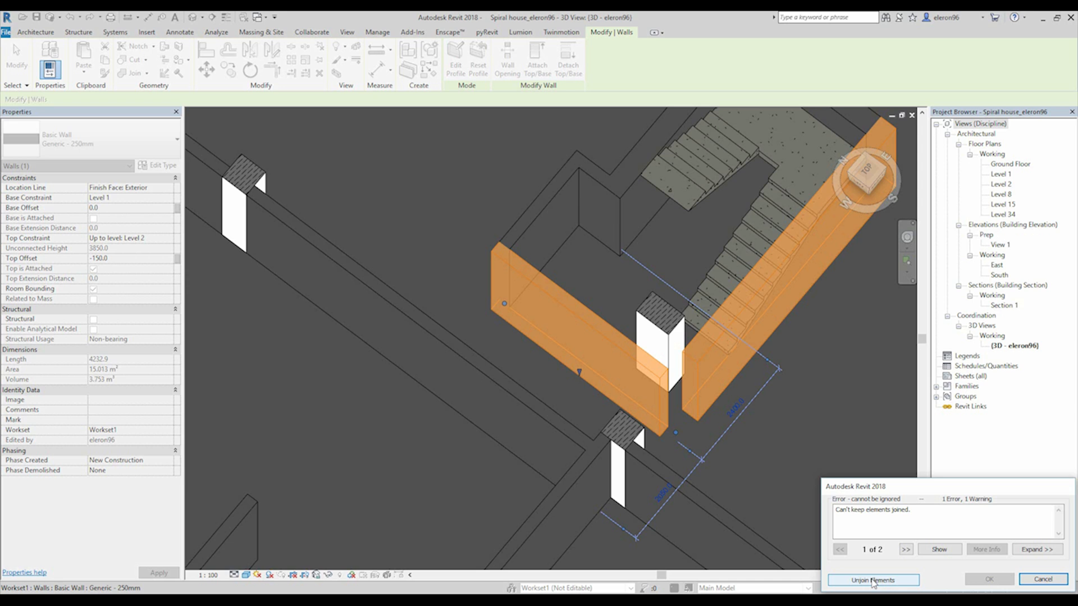
Unjoin the conflicting elements to clear the join error, then select the wall beside the column
click(872, 579)
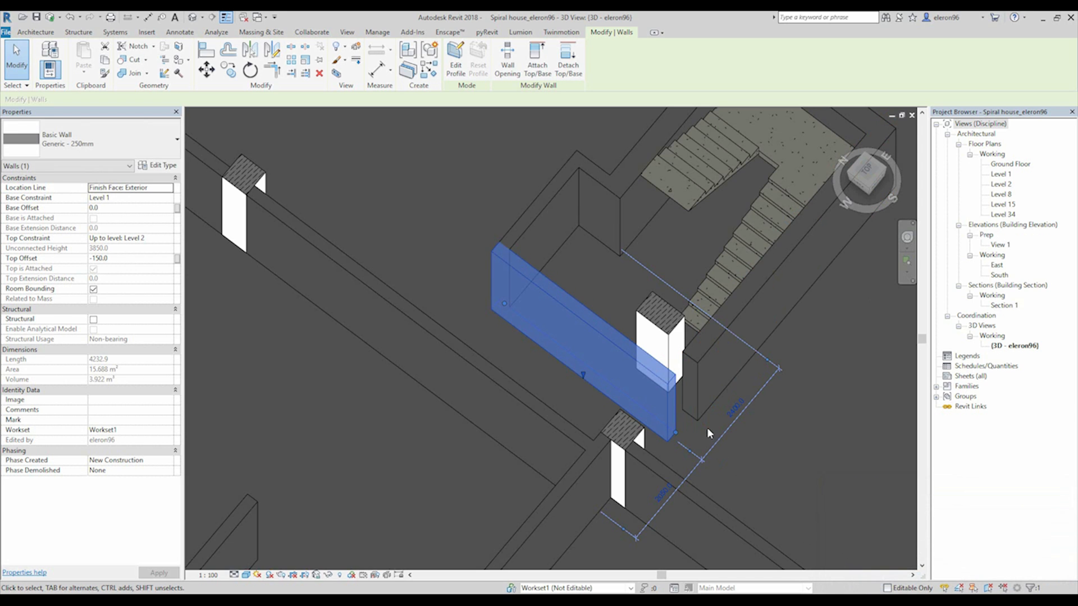
click(708, 433)
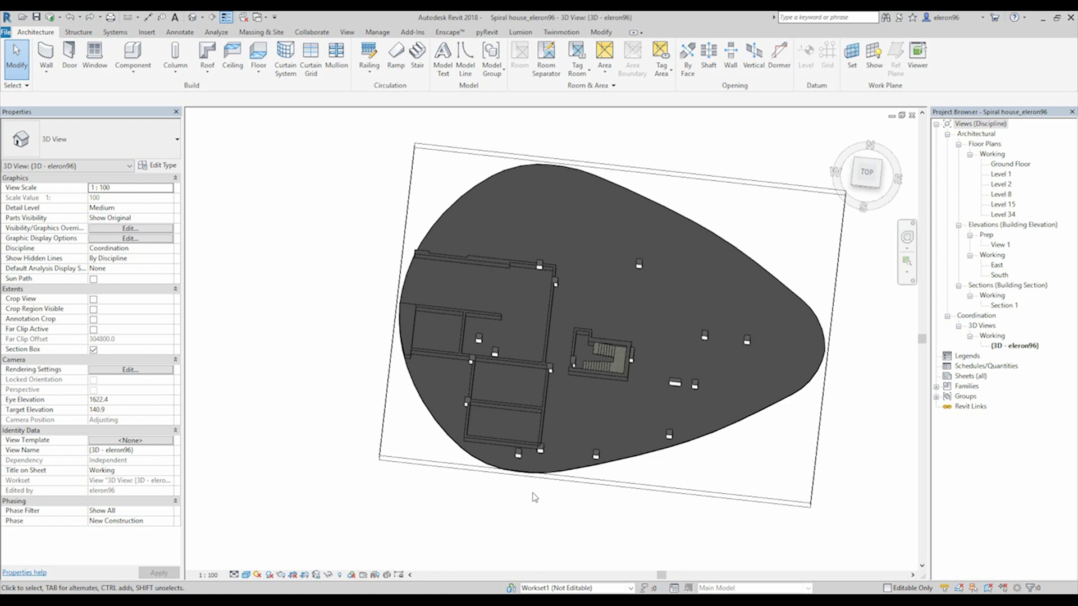
mouse_move(512, 469)
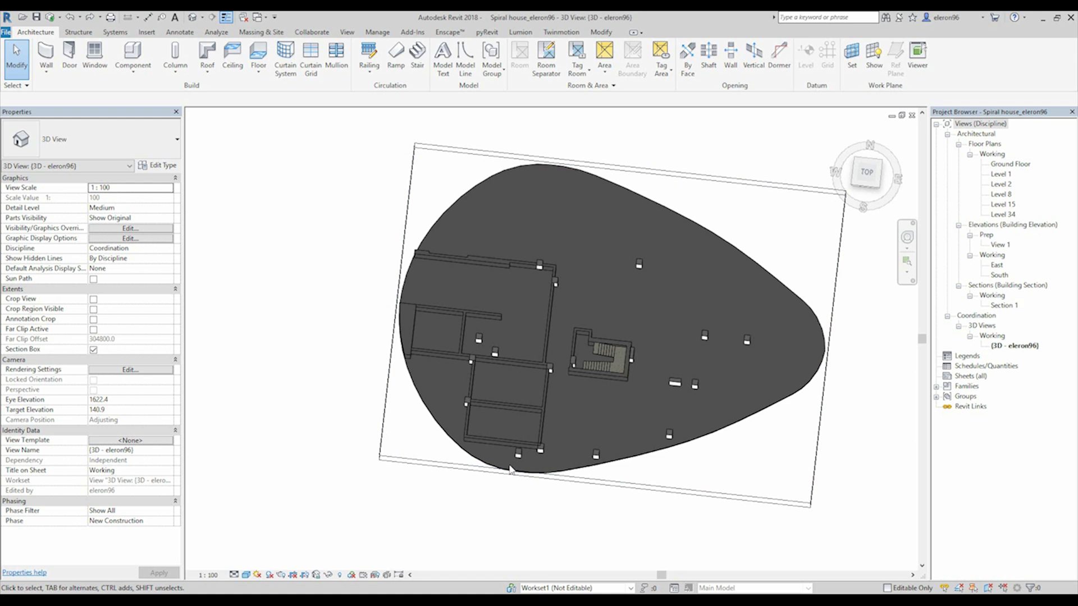